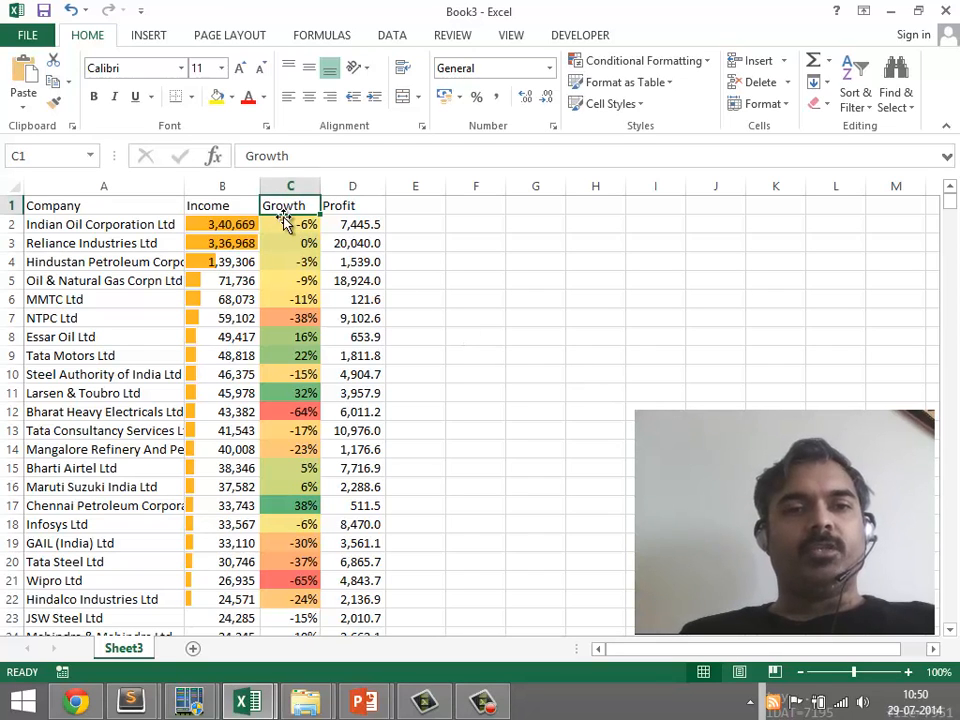
Select the Growth values and start a new conditional formatting rule for them
left_click_drag(290, 224, 290, 560)
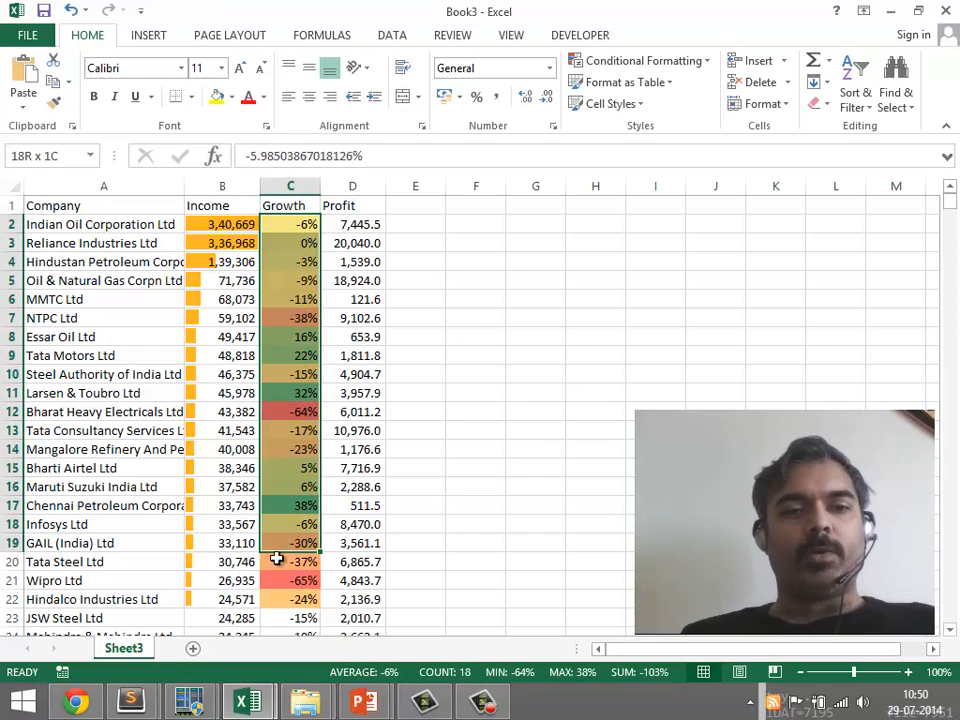
left_click(290, 412)
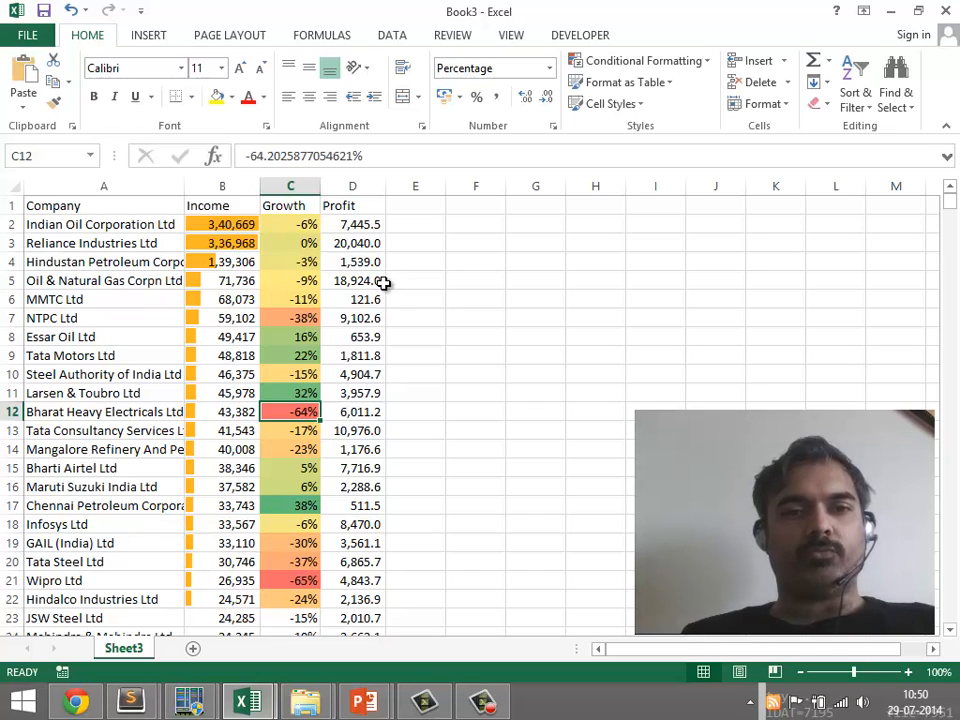
left_click(290, 260)
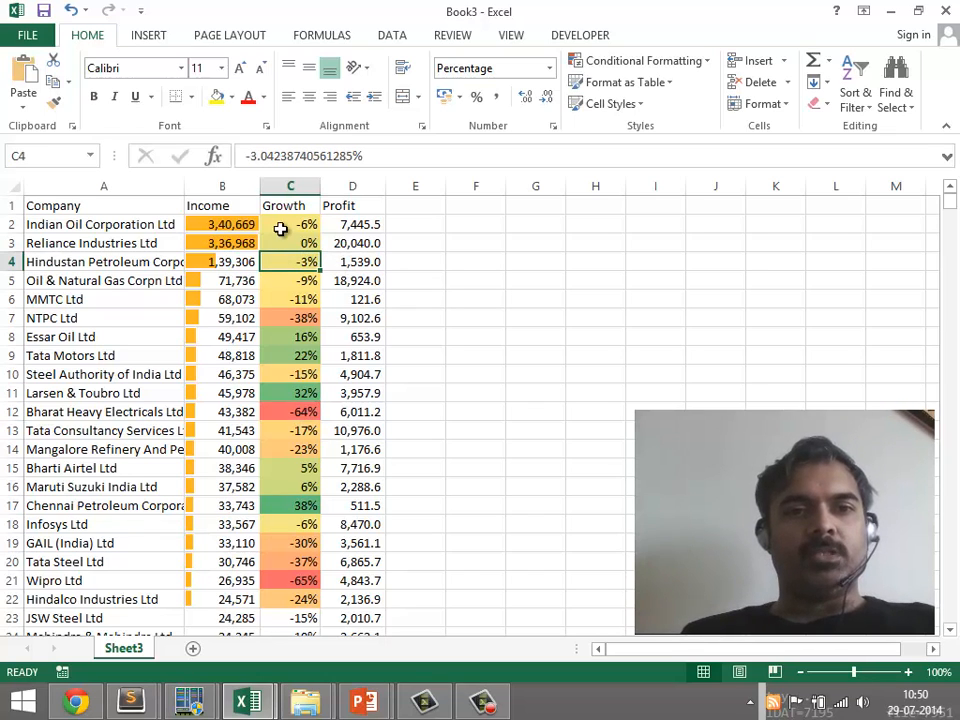
left_click(290, 224)
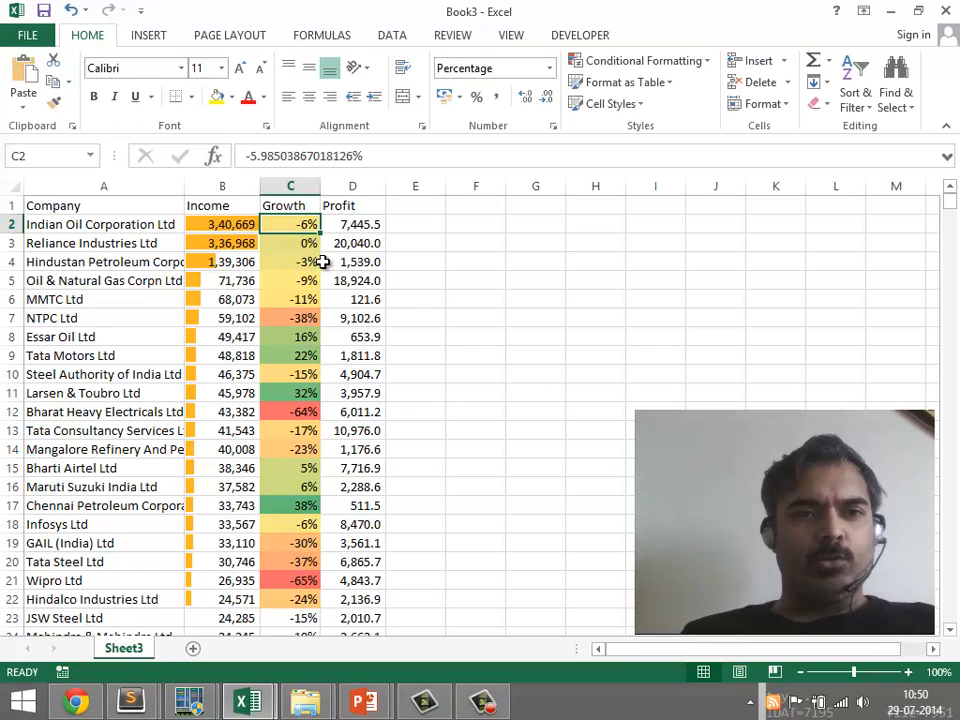
left_click(298, 260)
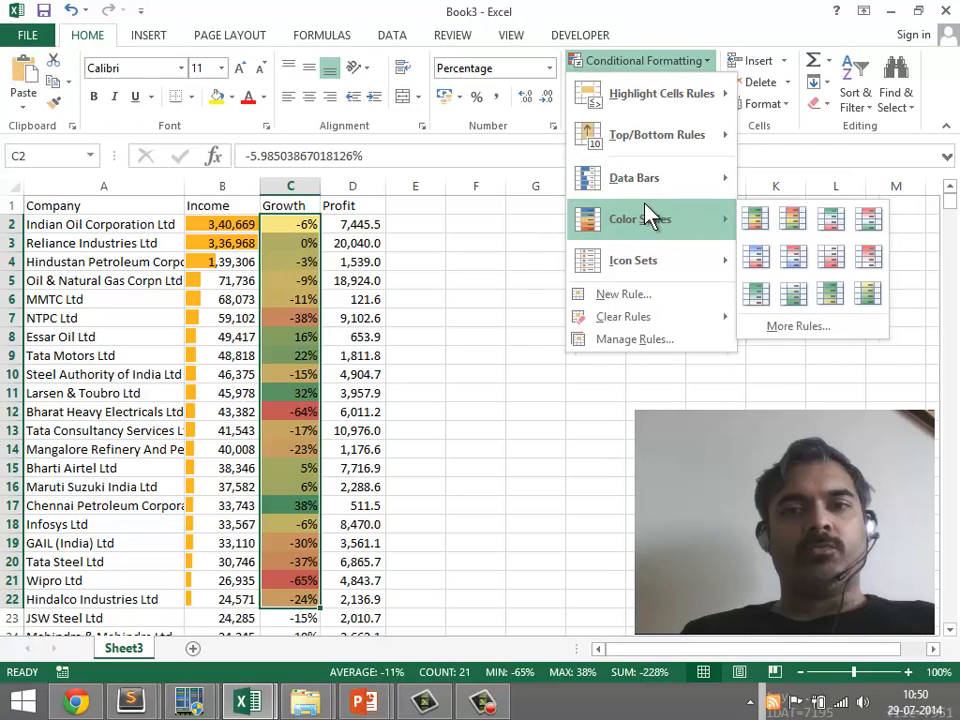
mouse_move(650, 188)
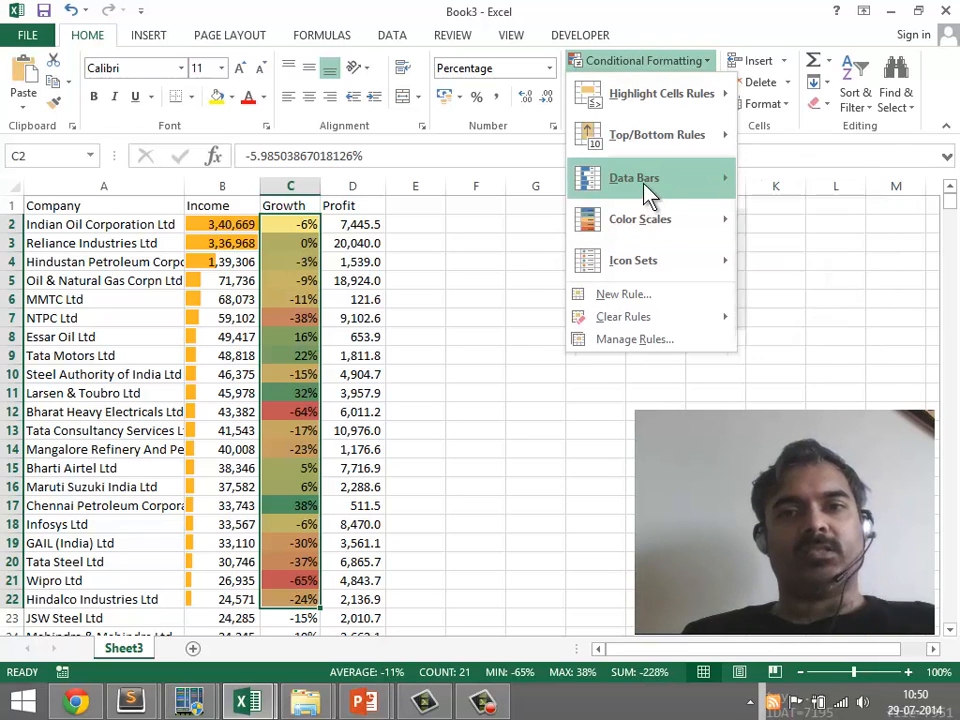
mouse_move(634, 292)
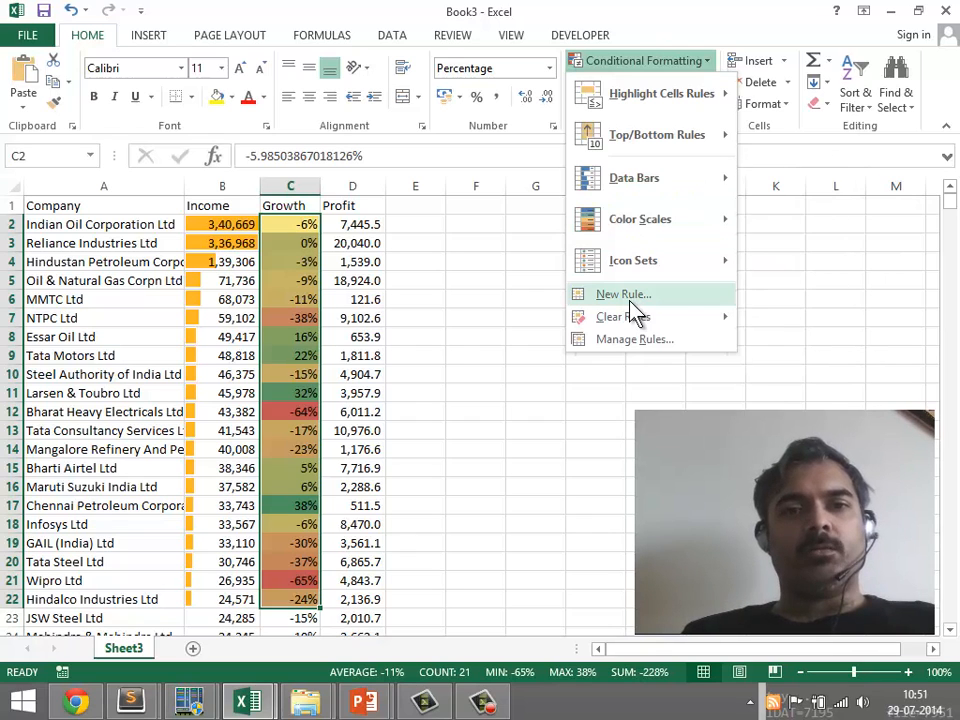
left_click(620, 292)
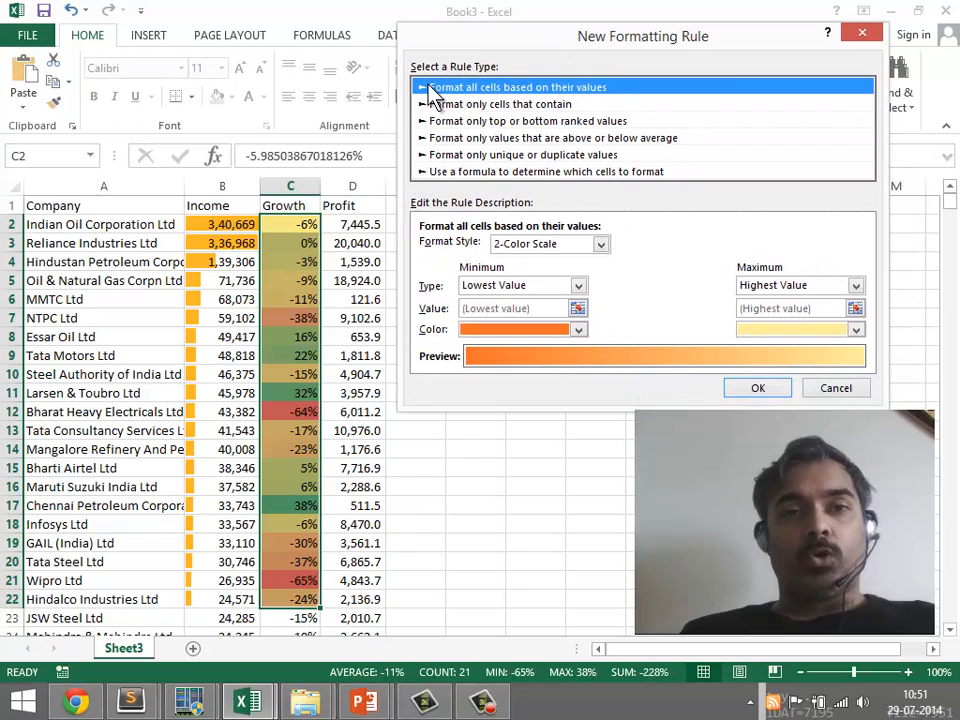
Browse the rule types, then choose 'Format only cells that contain' with Cell Value greater than
left_click(504, 104)
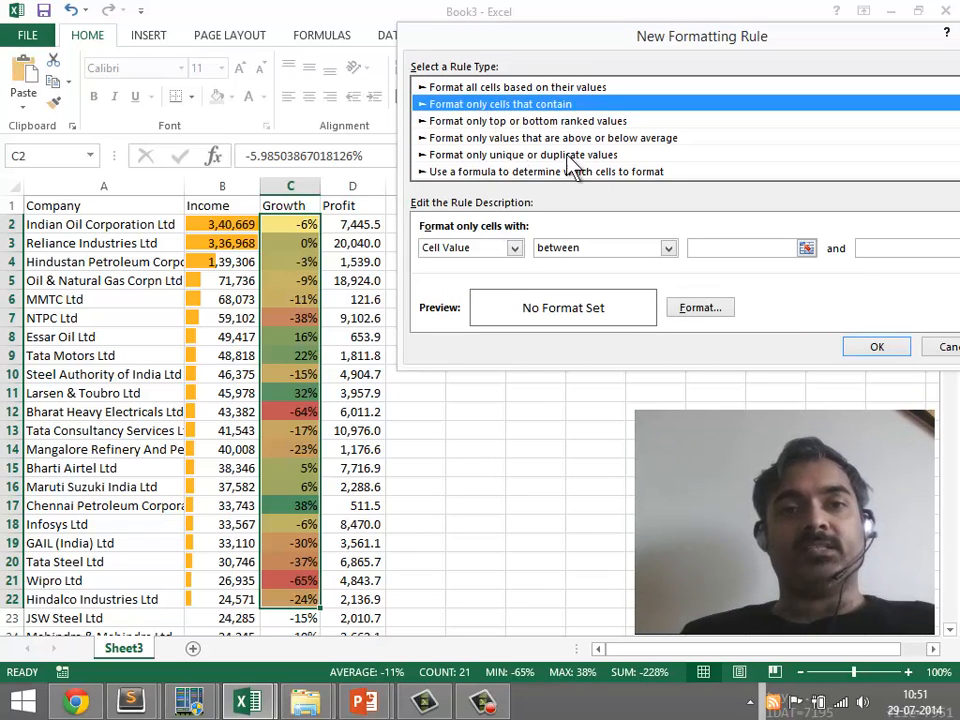
mouse_move(520, 132)
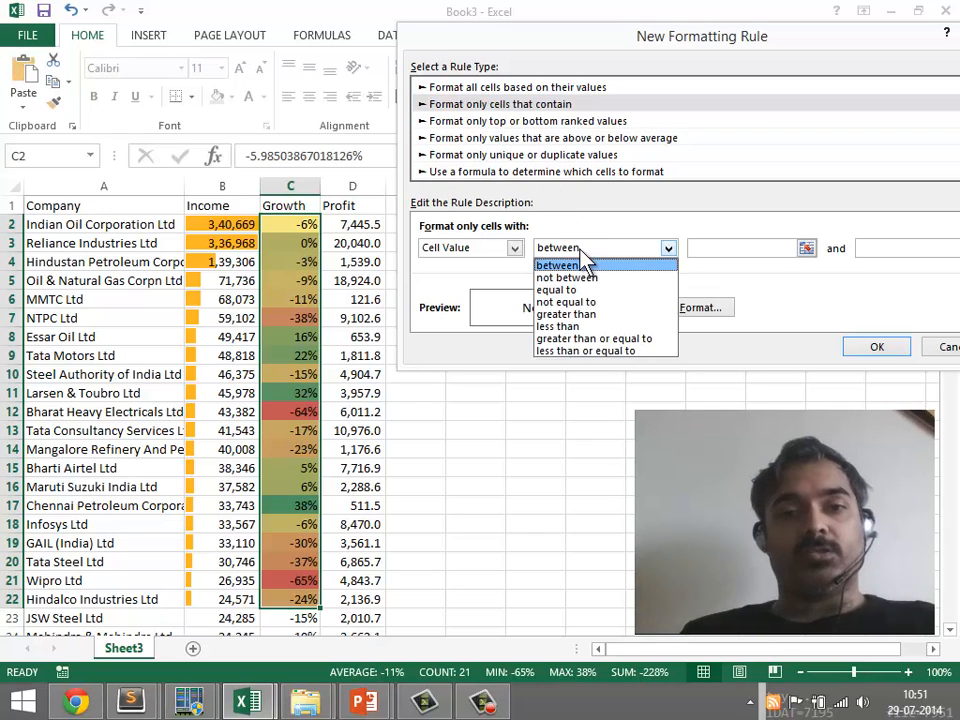
left_click(528, 120)
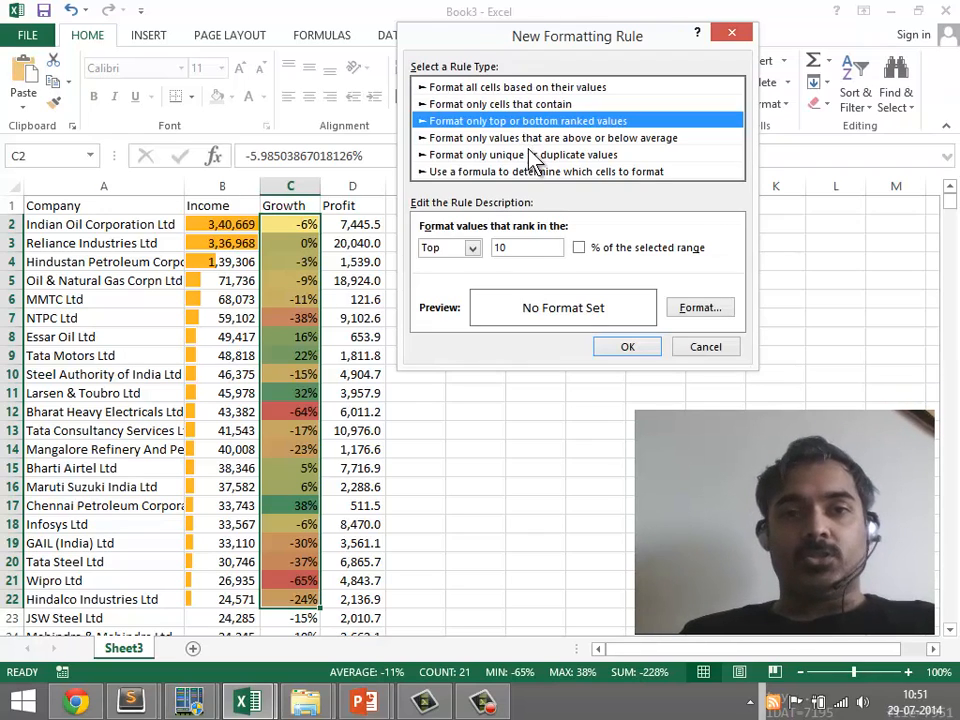
left_click(548, 136)
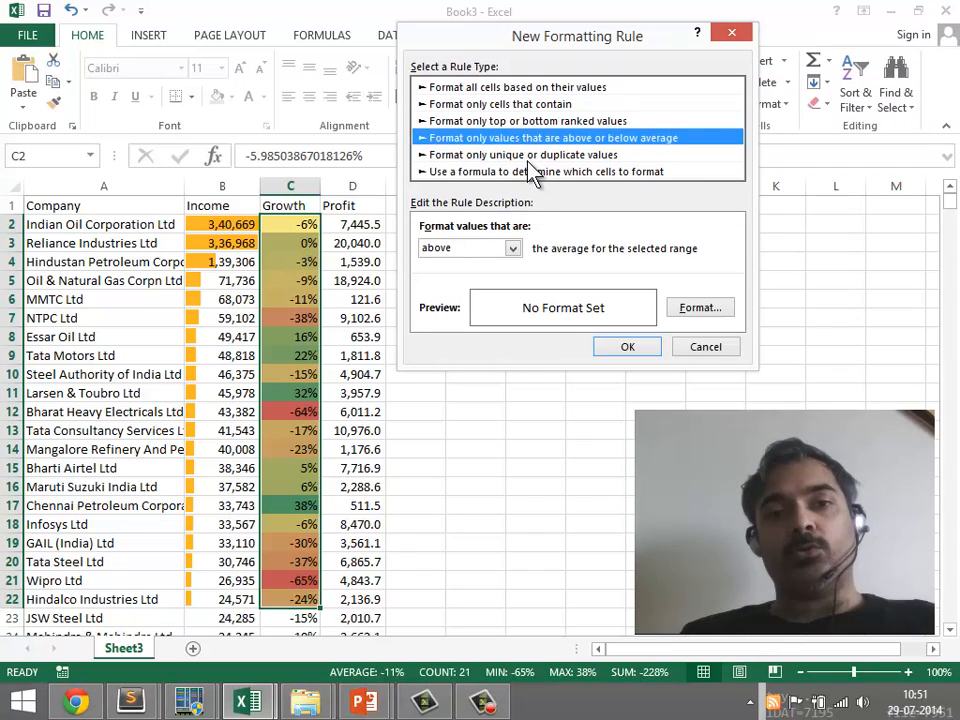
left_click(544, 172)
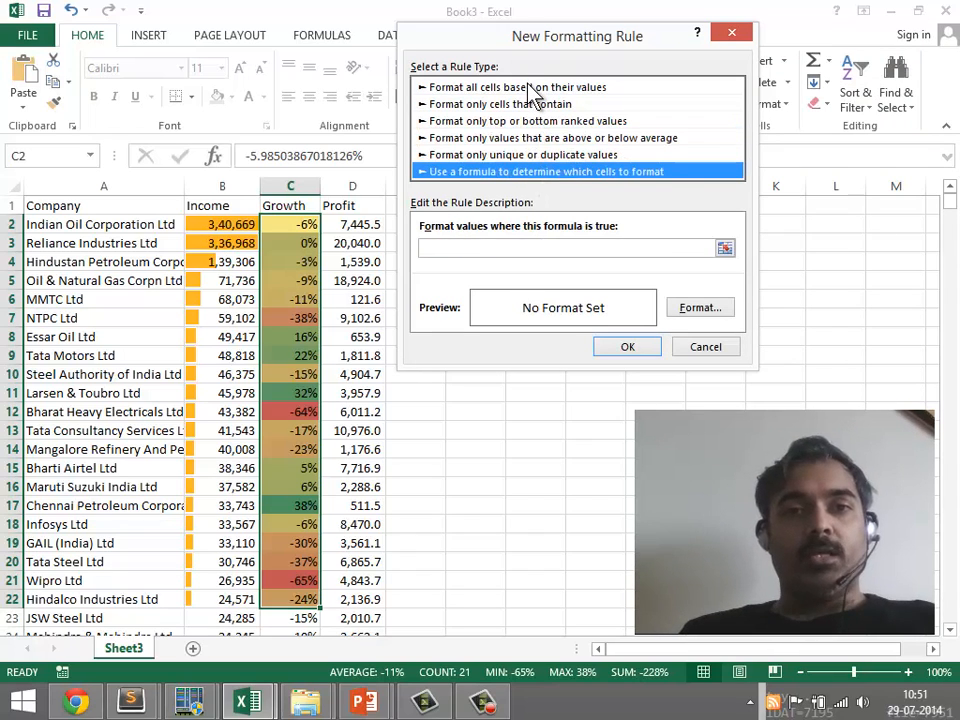
left_click(528, 88)
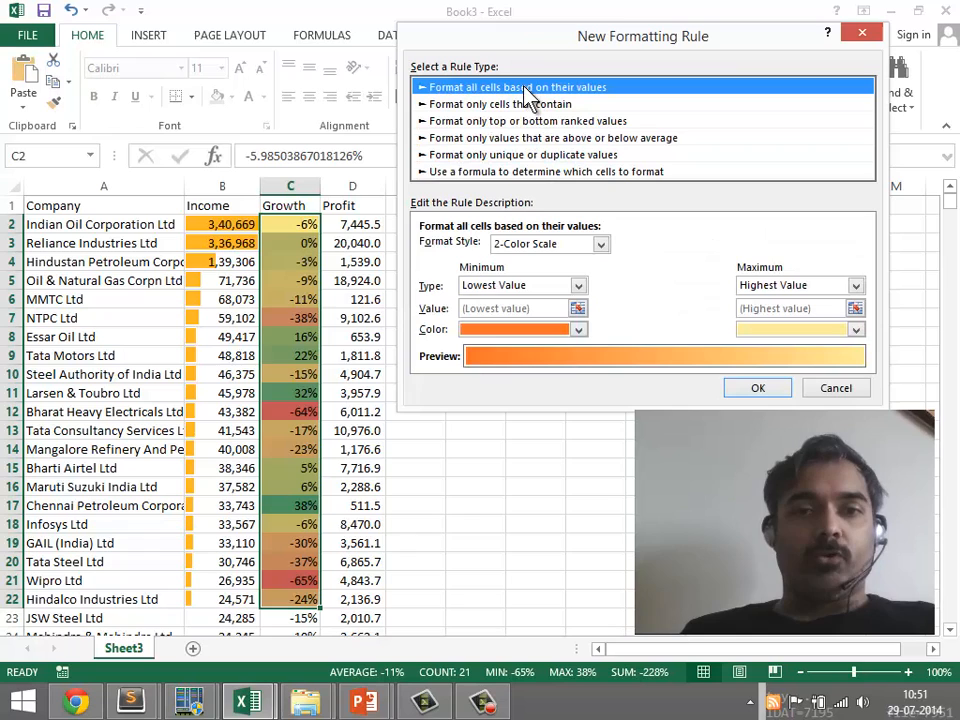
left_click(512, 120)
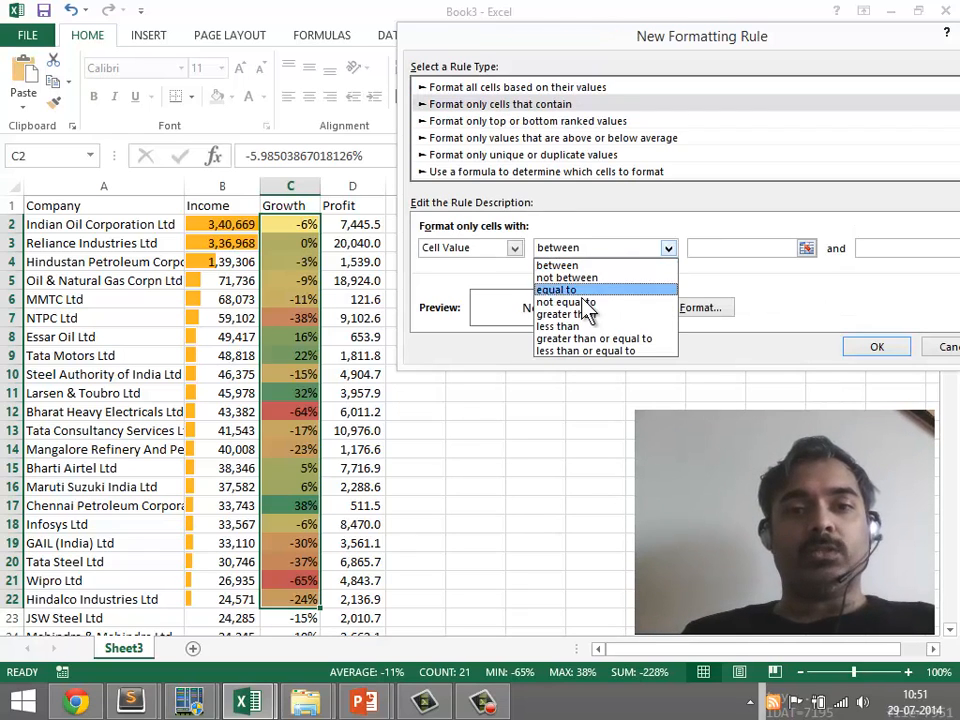
left_click(564, 312)
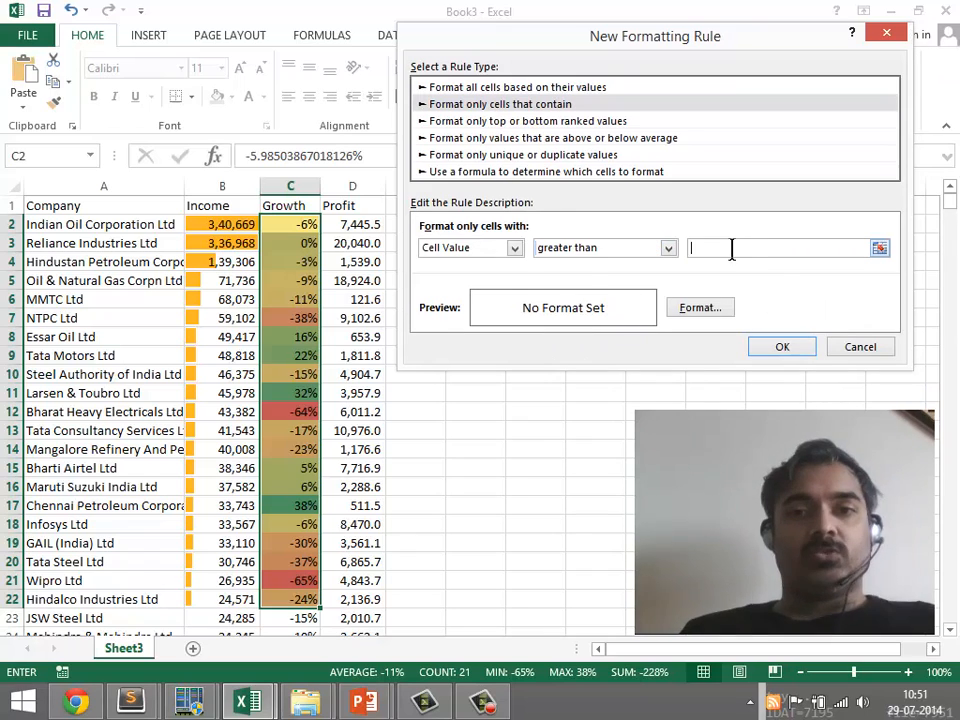
Set the cell format for the greater-than-0 rule and confirm both dialogs
left_click(700, 308)
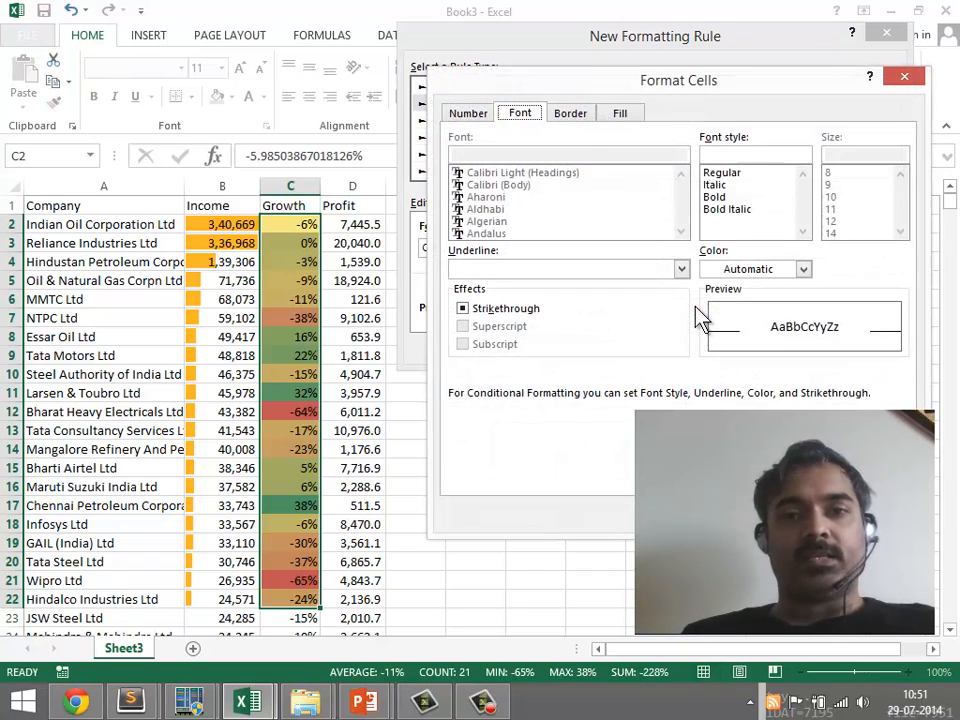
left_click(570, 112)
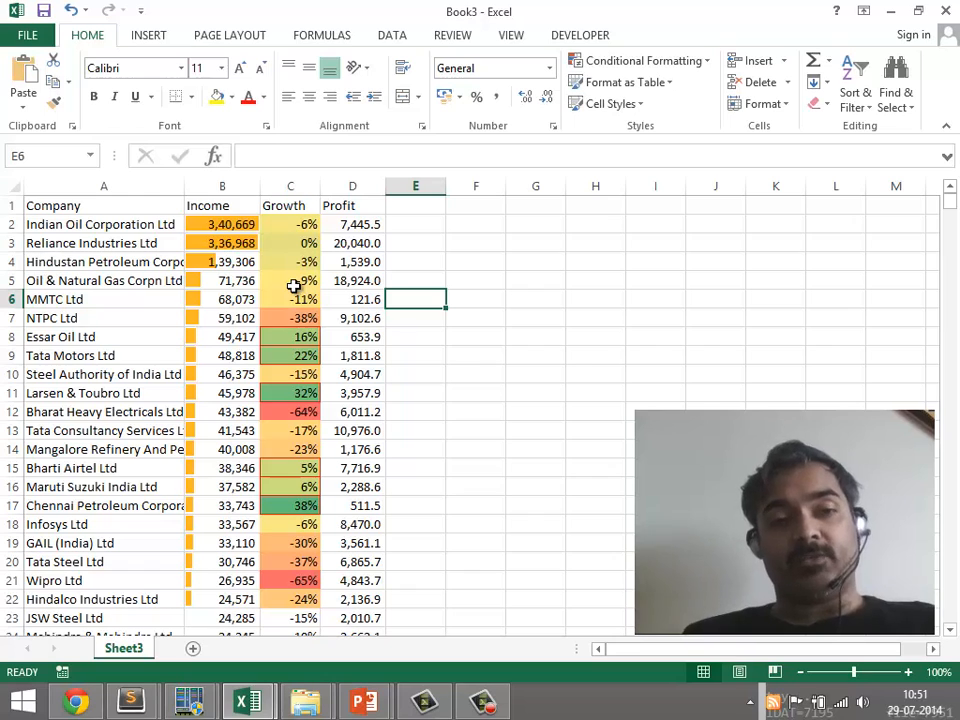
Open Manage Rules for a Growth cell, listing the > 0 rule above the graded colour scale
left_click(290, 280)
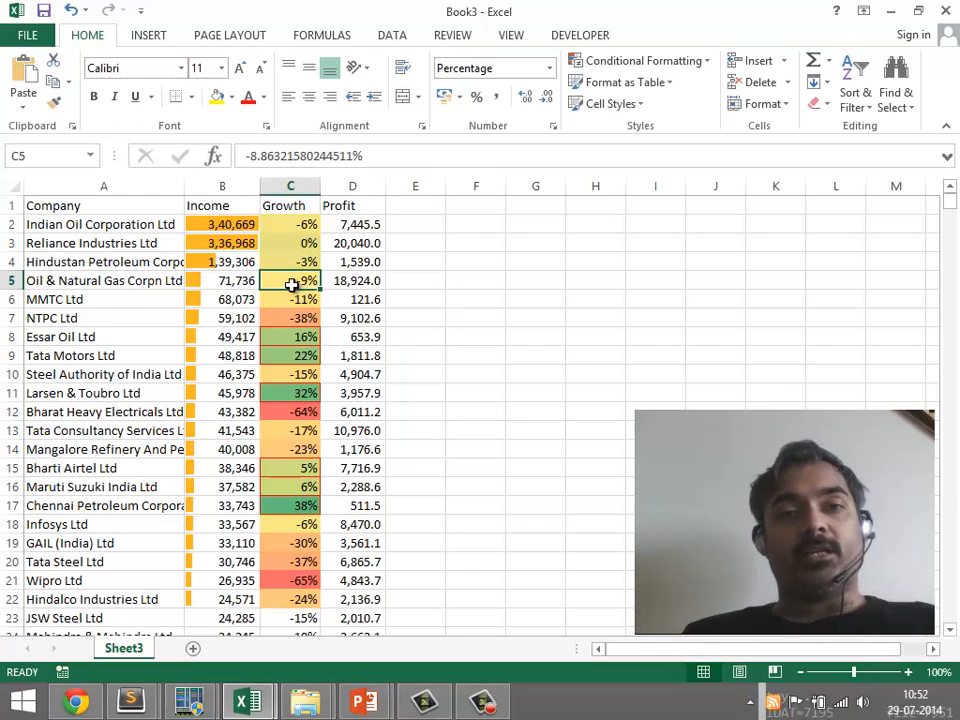
left_click(640, 60)
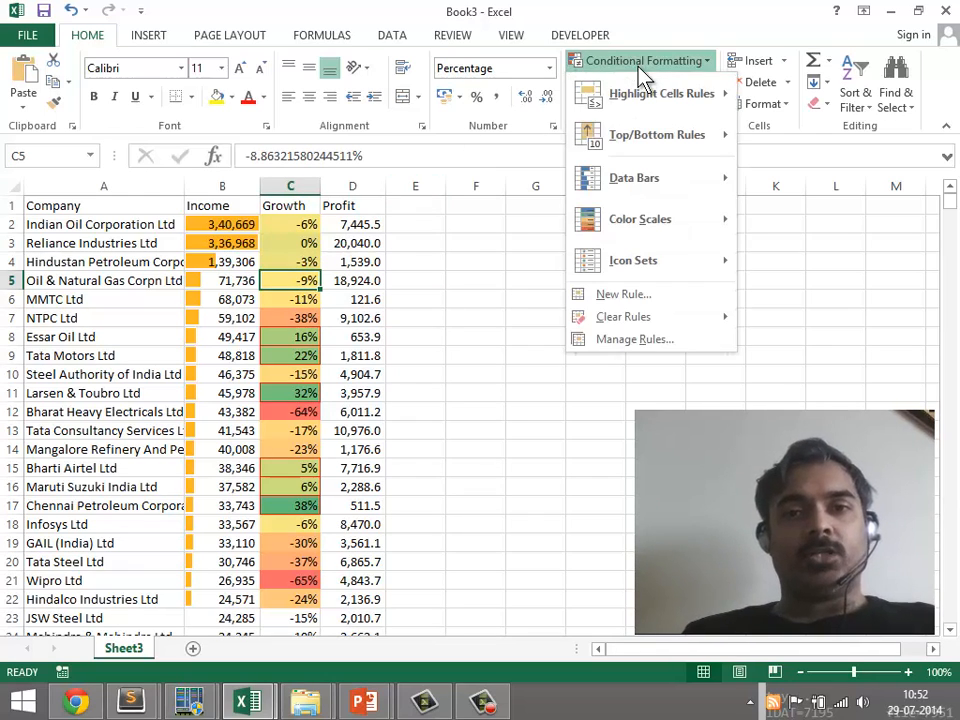
mouse_move(634, 340)
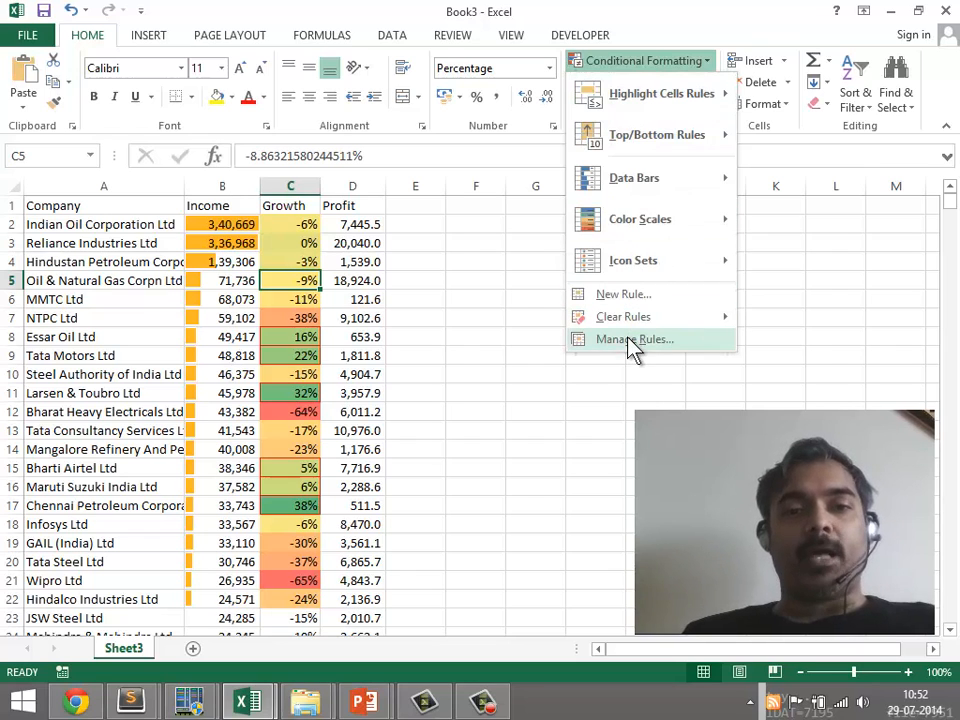
left_click(634, 340)
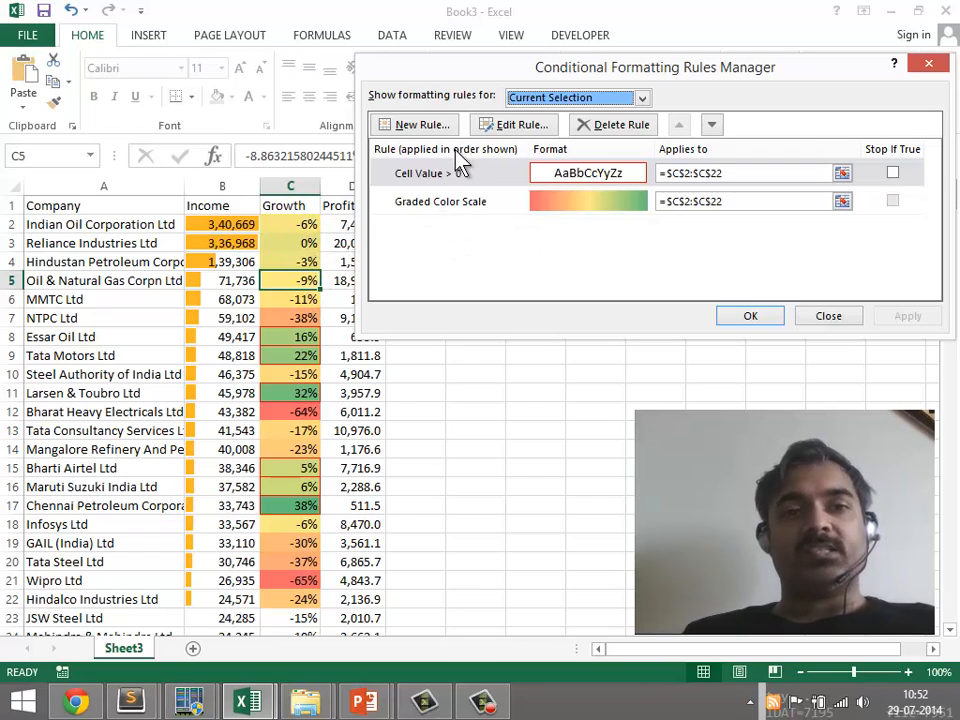
left_click(440, 200)
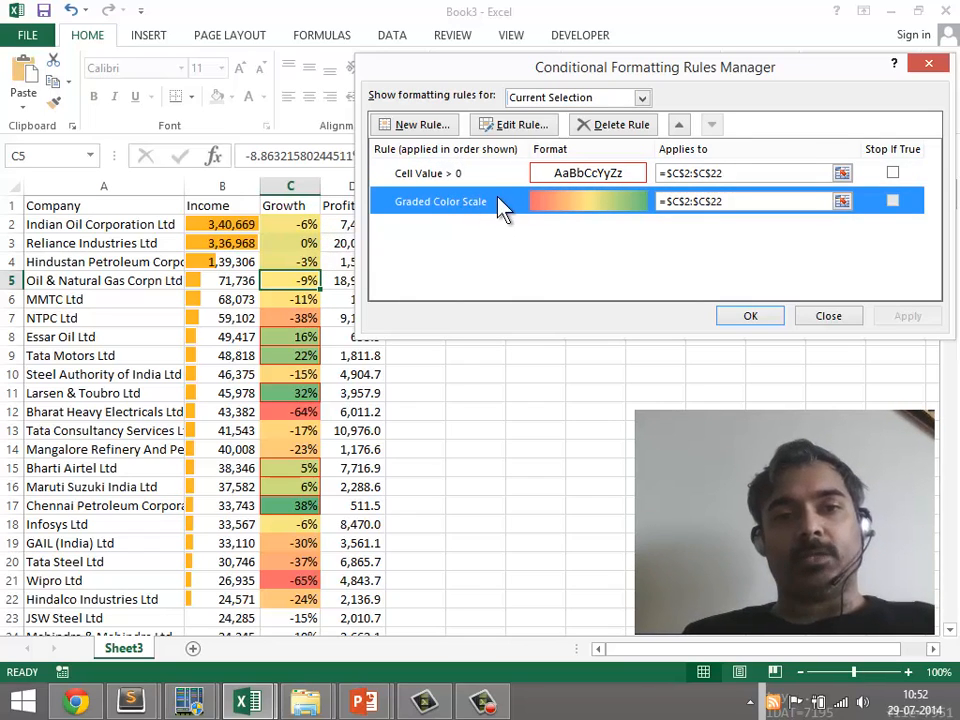
left_click(430, 172)
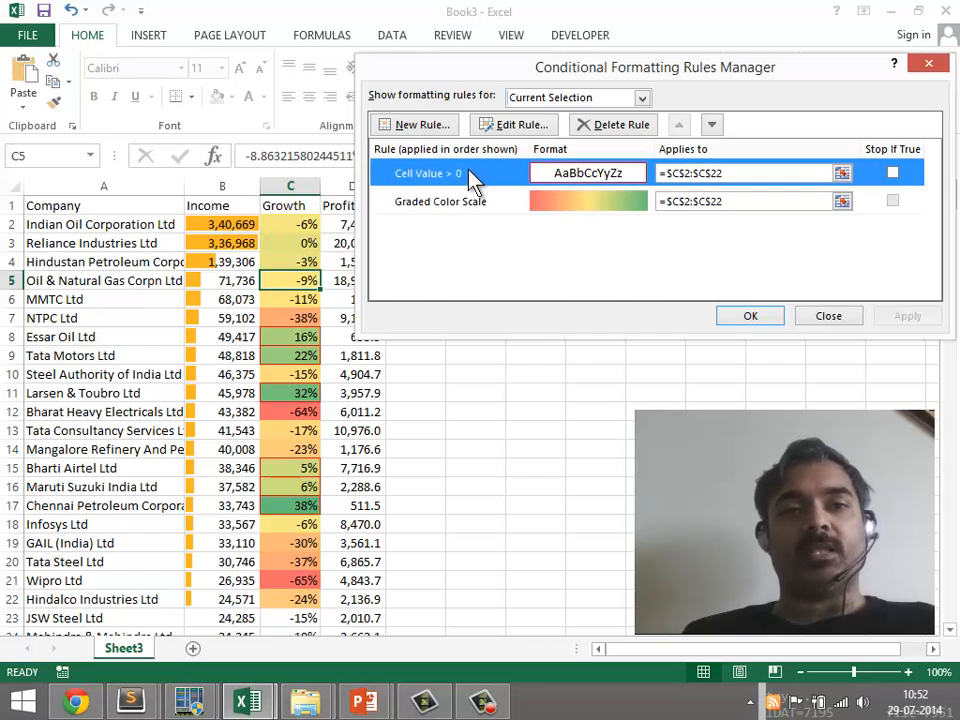
mouse_move(544, 180)
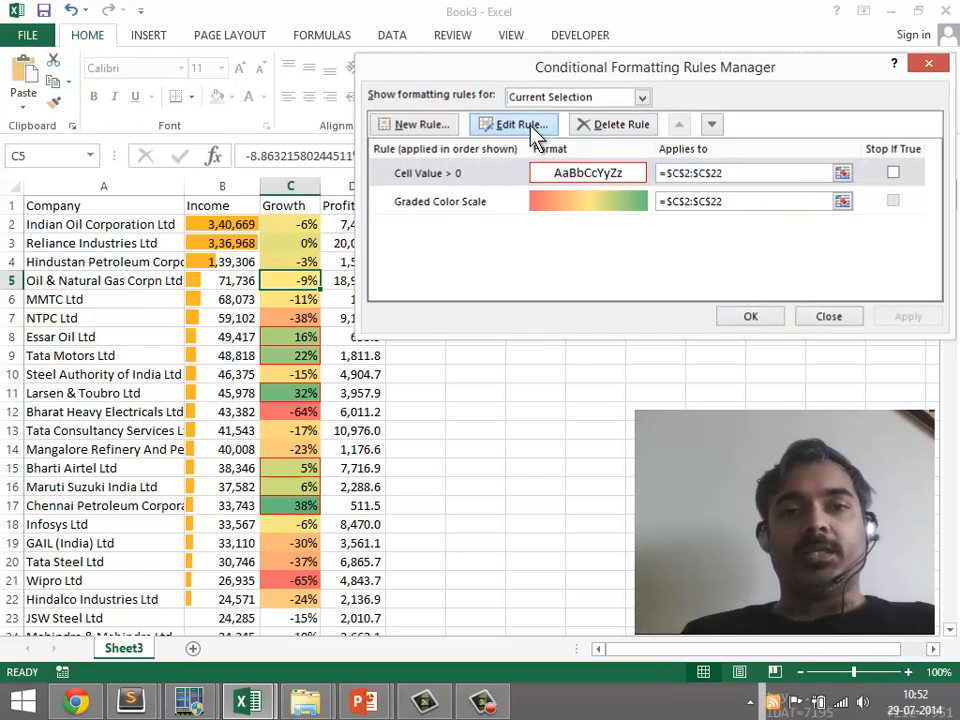
Edit the first rule to Cell Value < 0 with a red outline, save it and return to the sheet
left_click(512, 124)
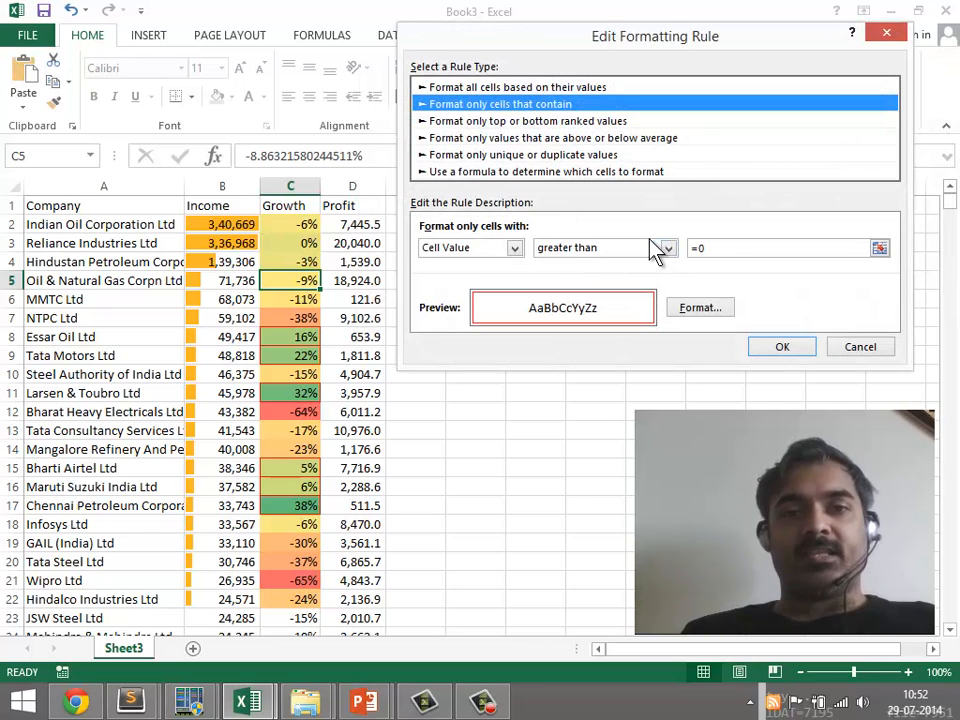
left_click(666, 248)
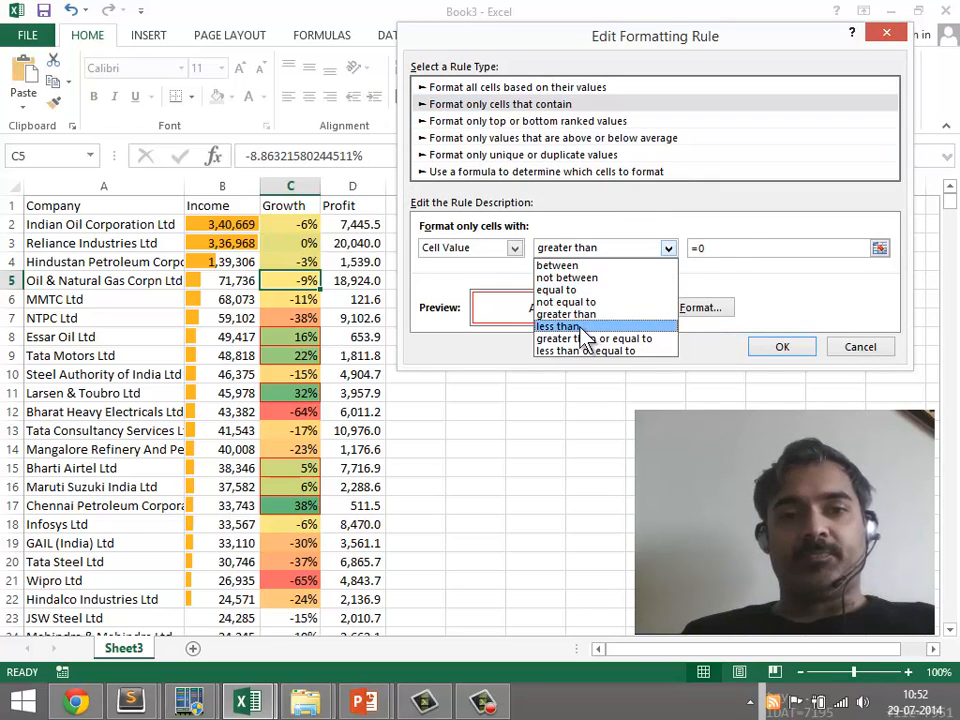
left_click(558, 326)
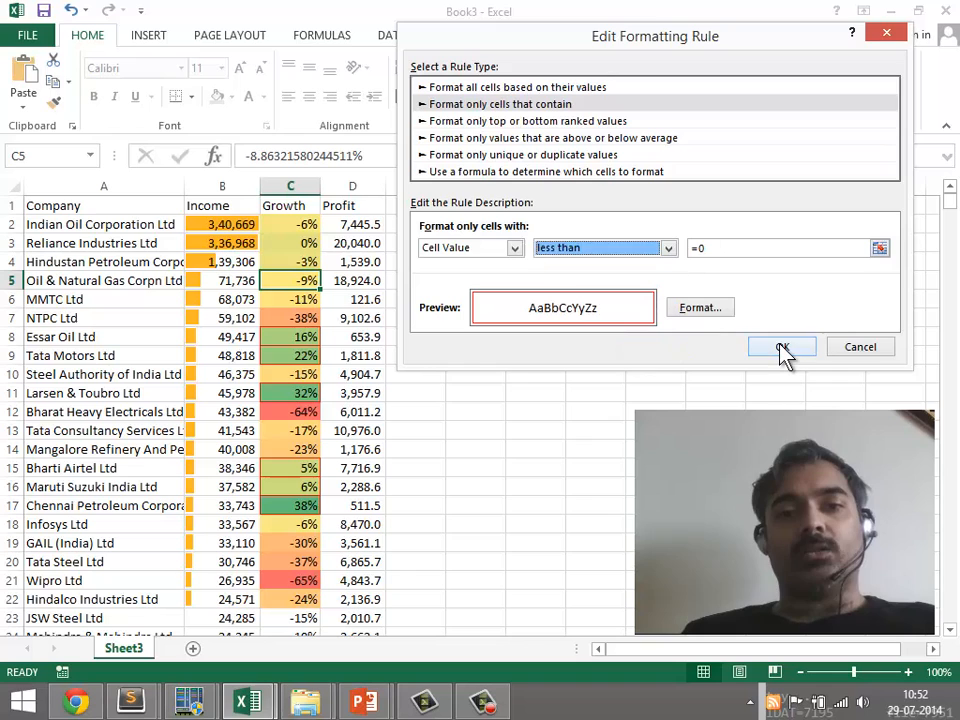
left_click(780, 348)
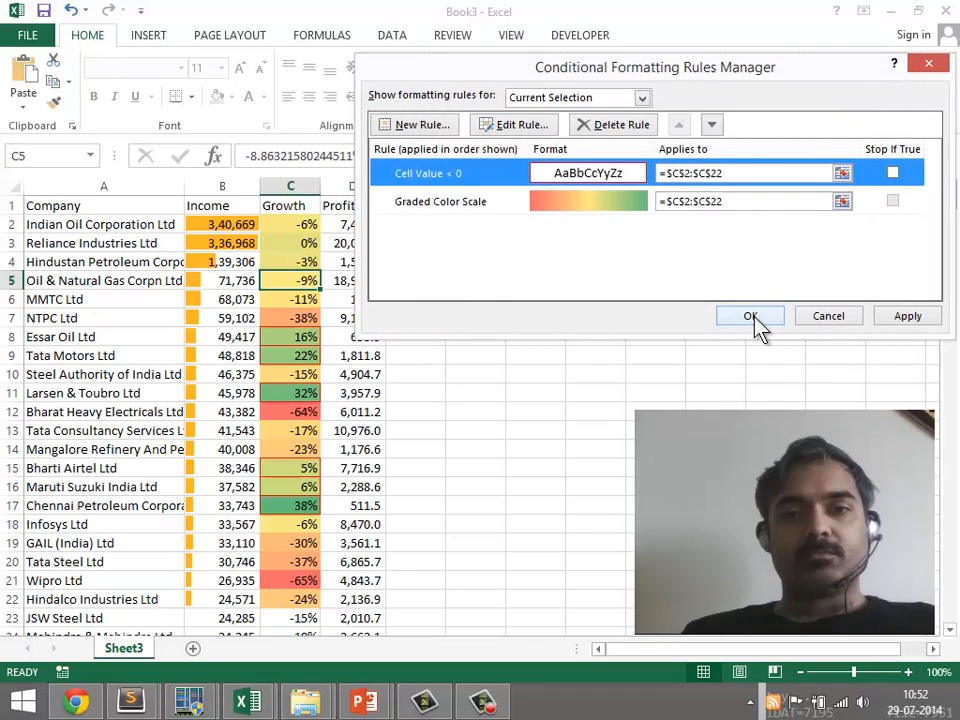
left_click(748, 316)
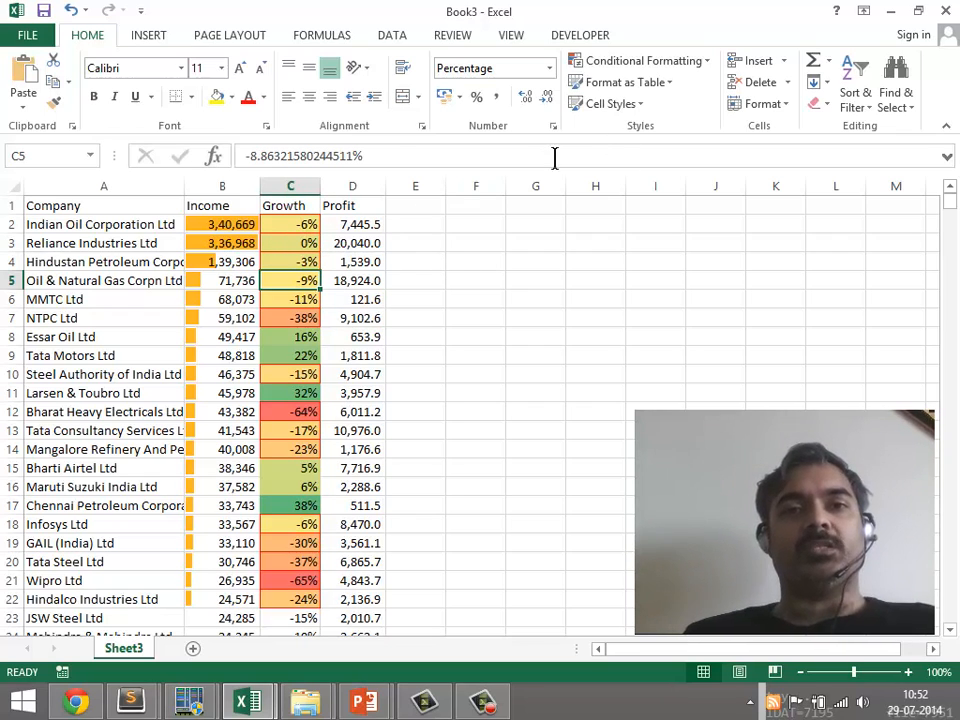
mouse_move(624, 70)
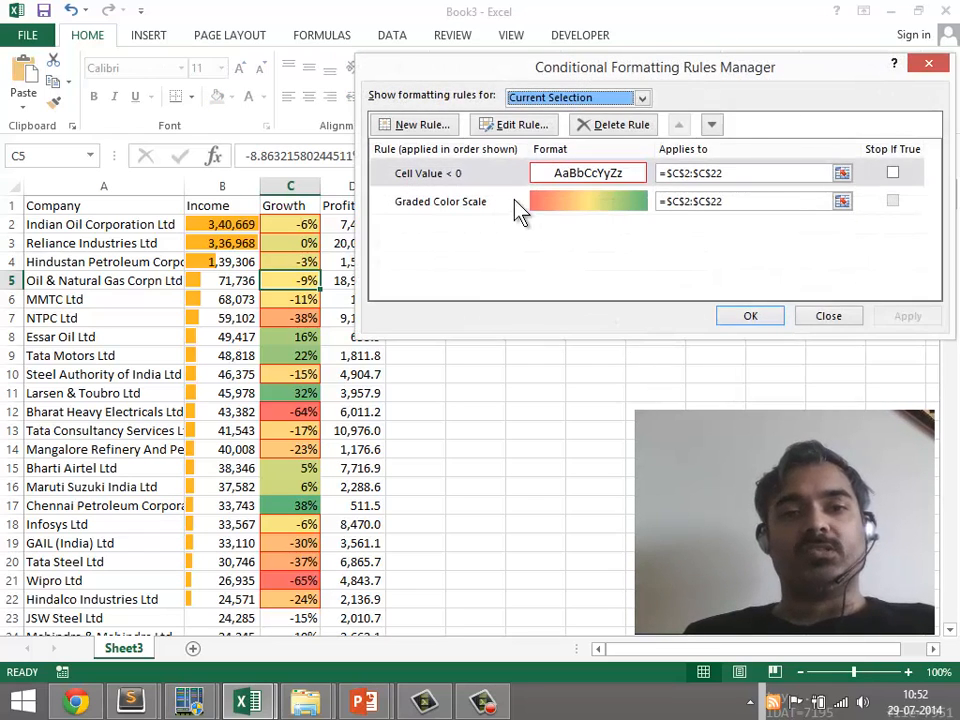
Delete the graded colour scale rule and reopen the below-zero rule for editing
left_click(440, 200)
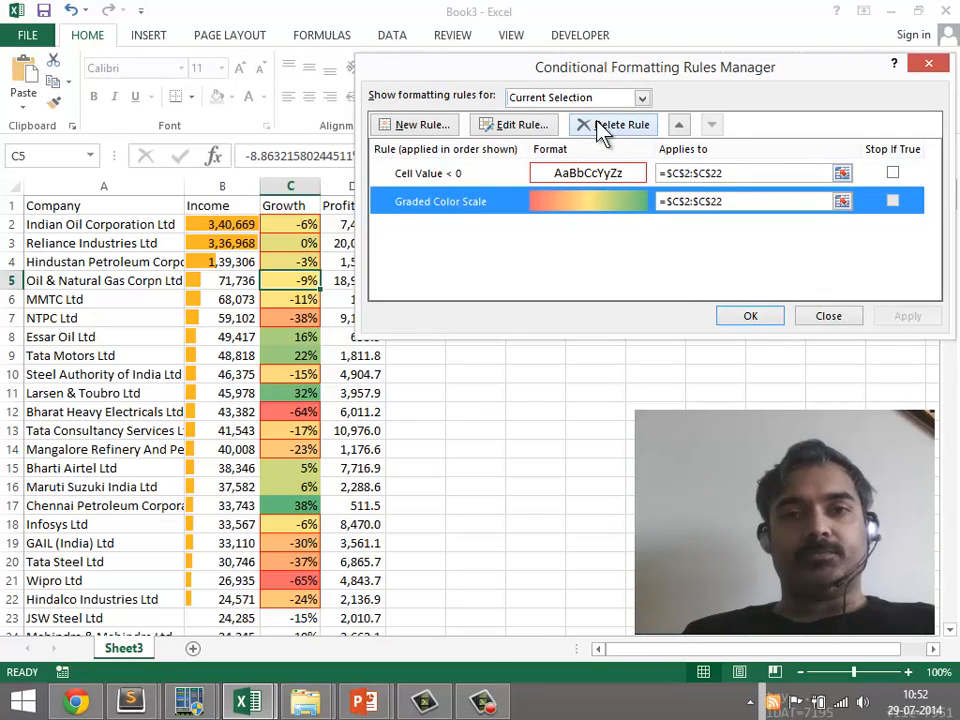
left_click(620, 124)
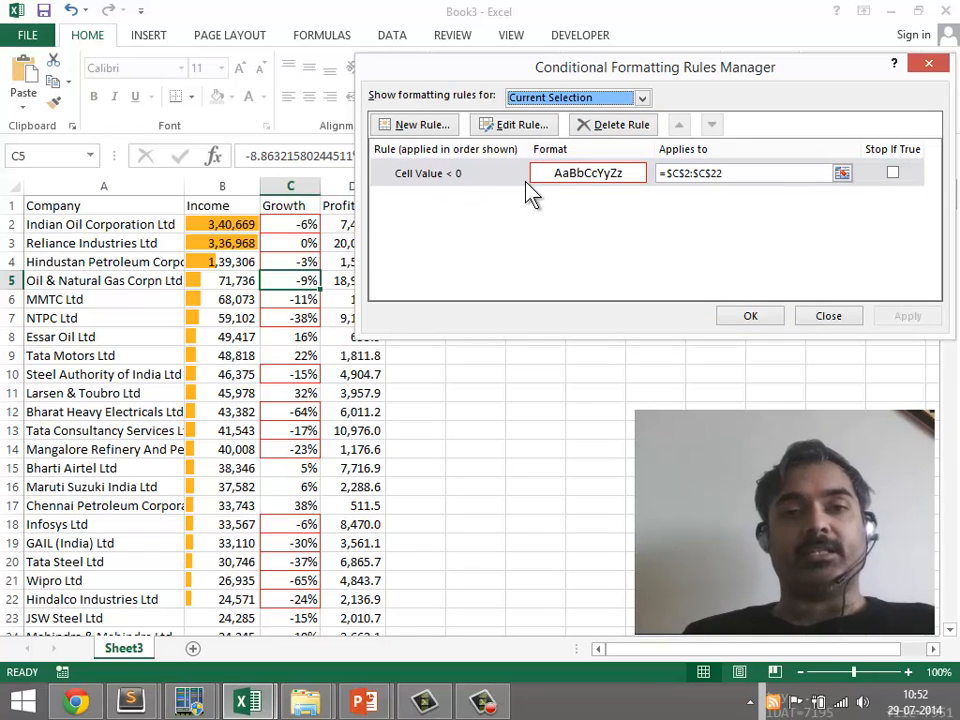
left_click(512, 124)
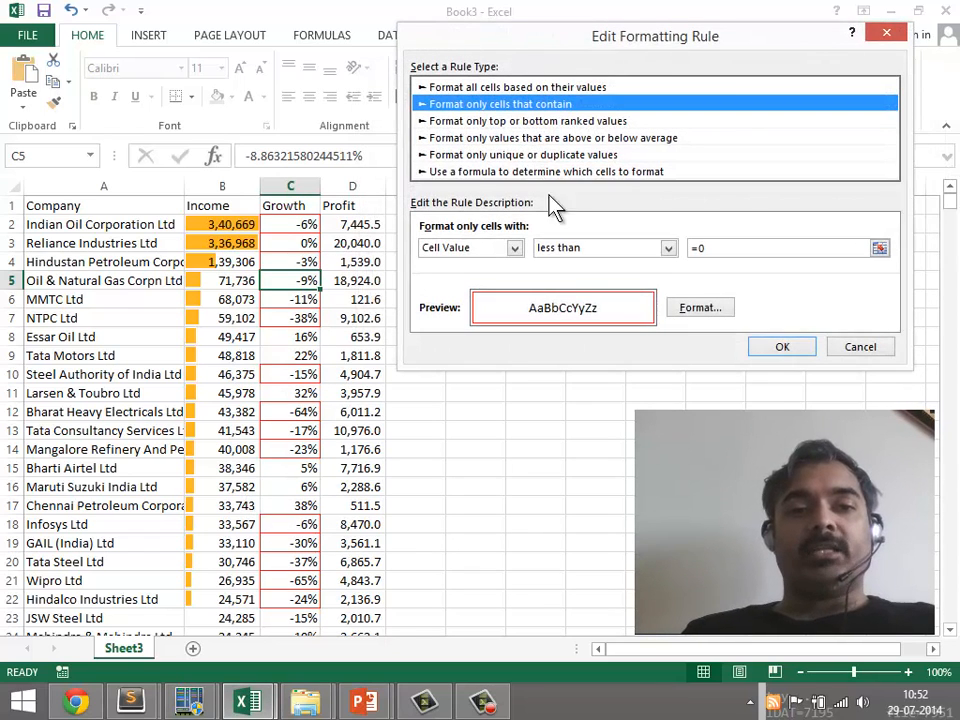
Give the below-zero rule a lighter red fill from More Colors and save it
left_click(700, 308)
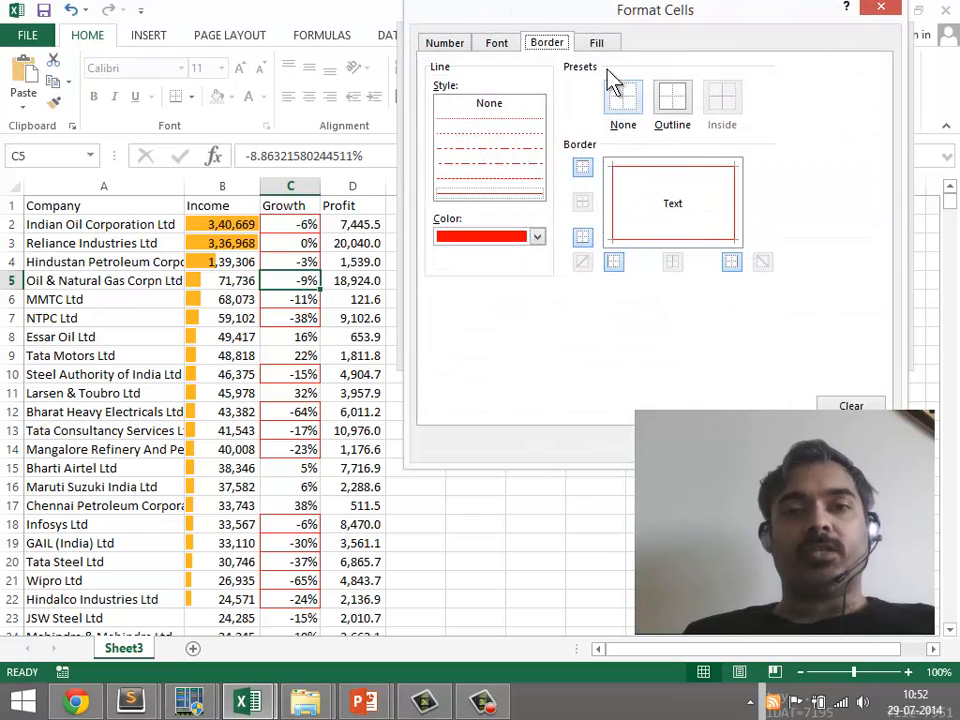
left_click(598, 42)
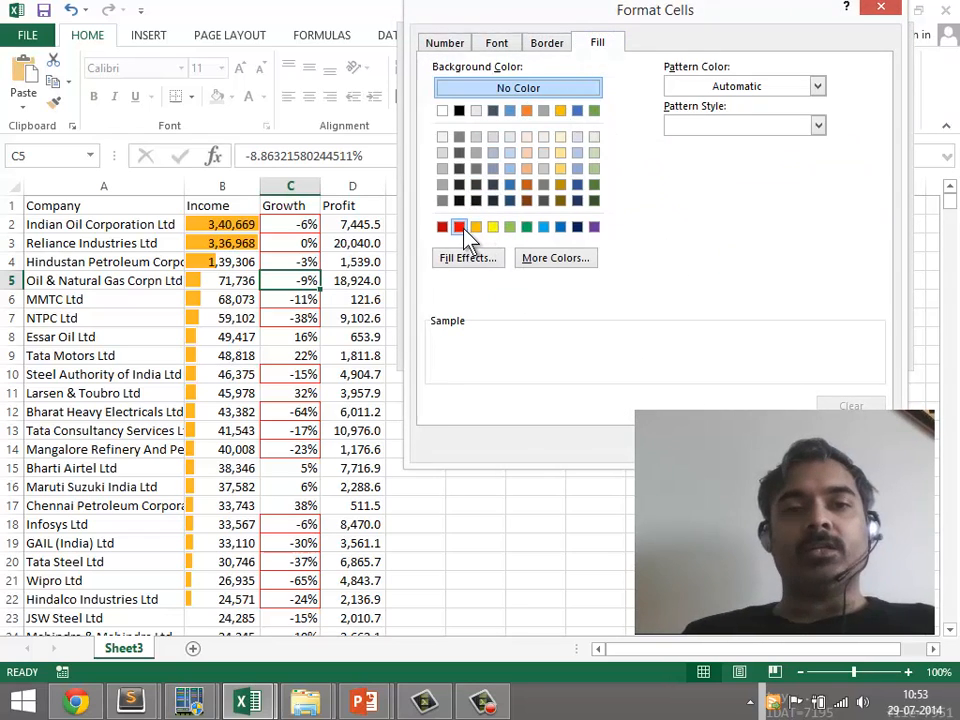
left_click(460, 226)
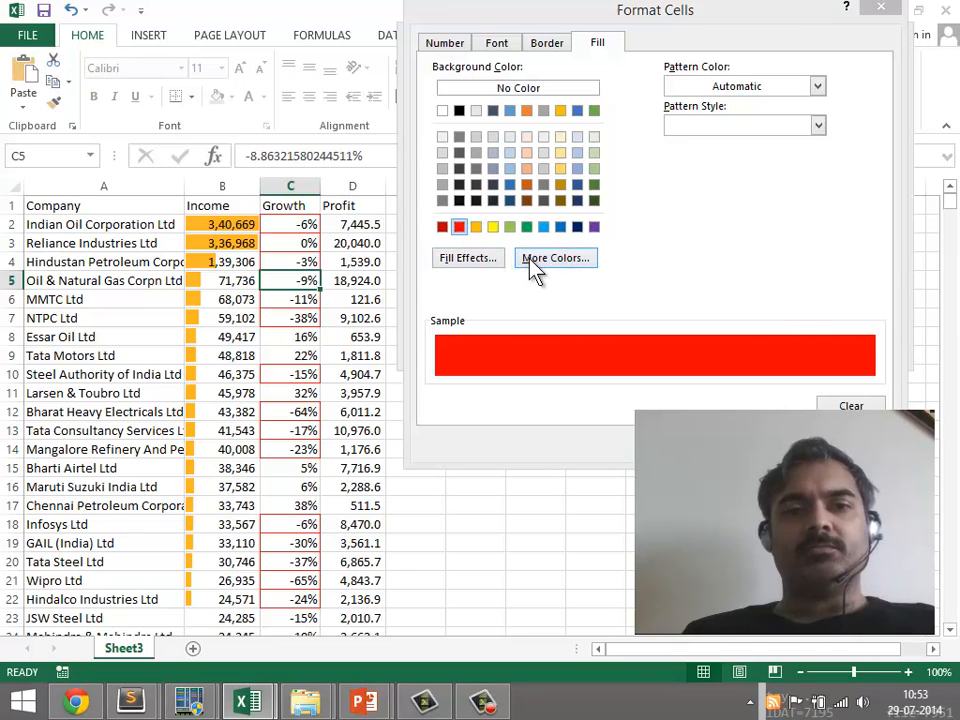
left_click(556, 258)
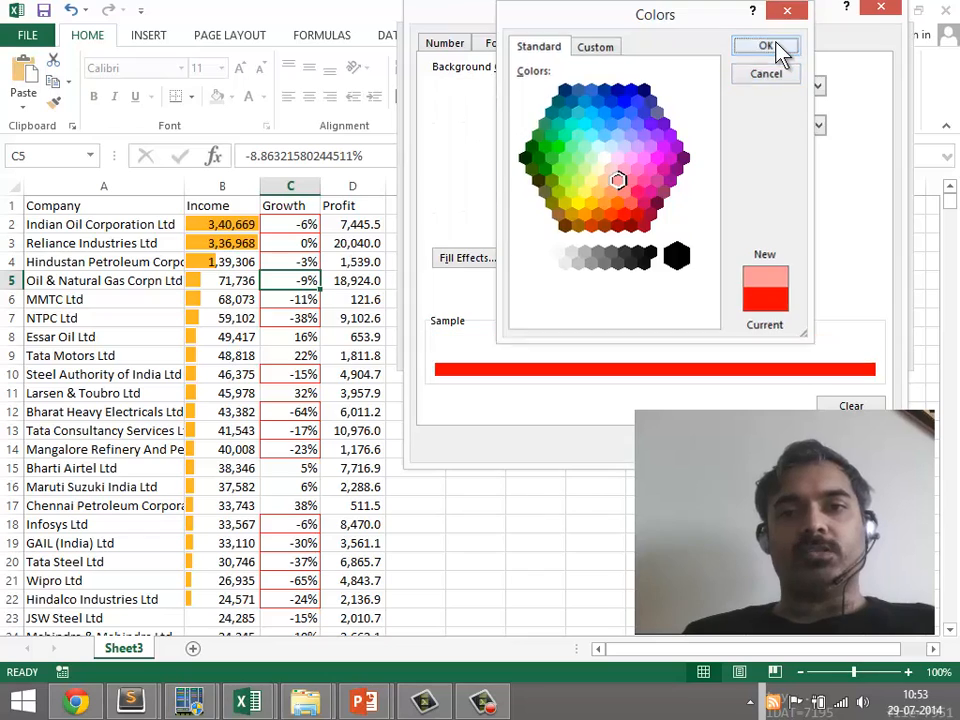
left_click(766, 46)
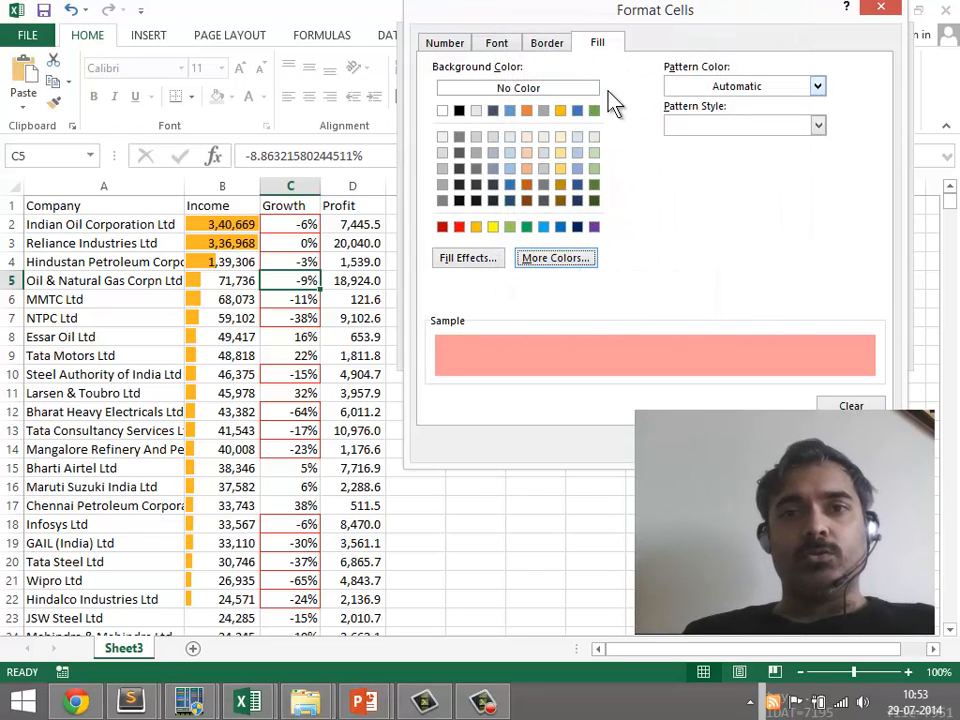
left_click(544, 42)
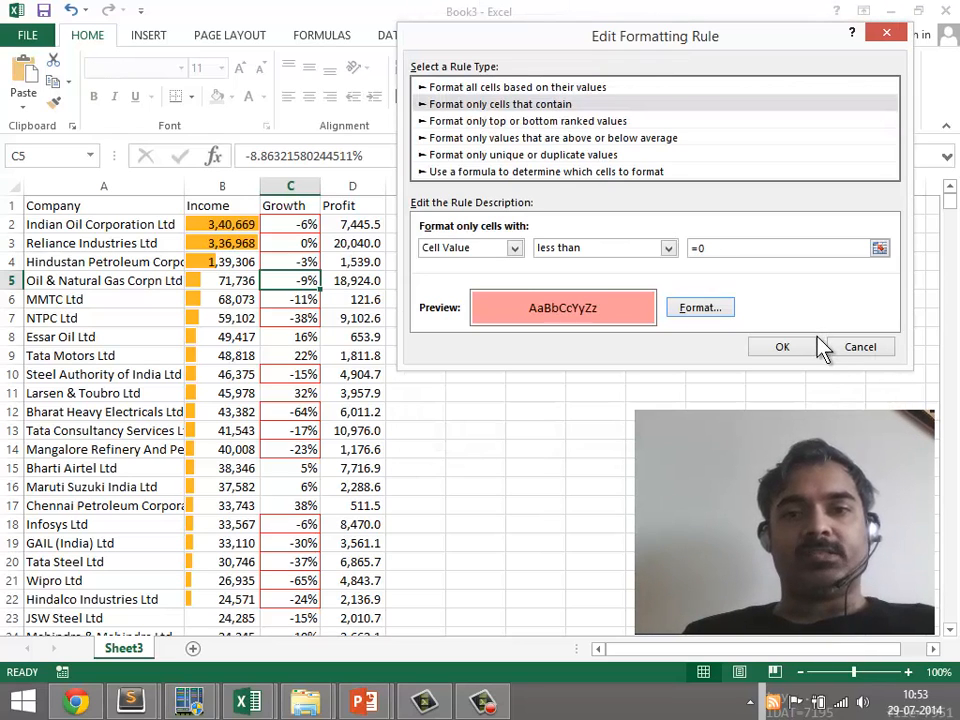
left_click(782, 346)
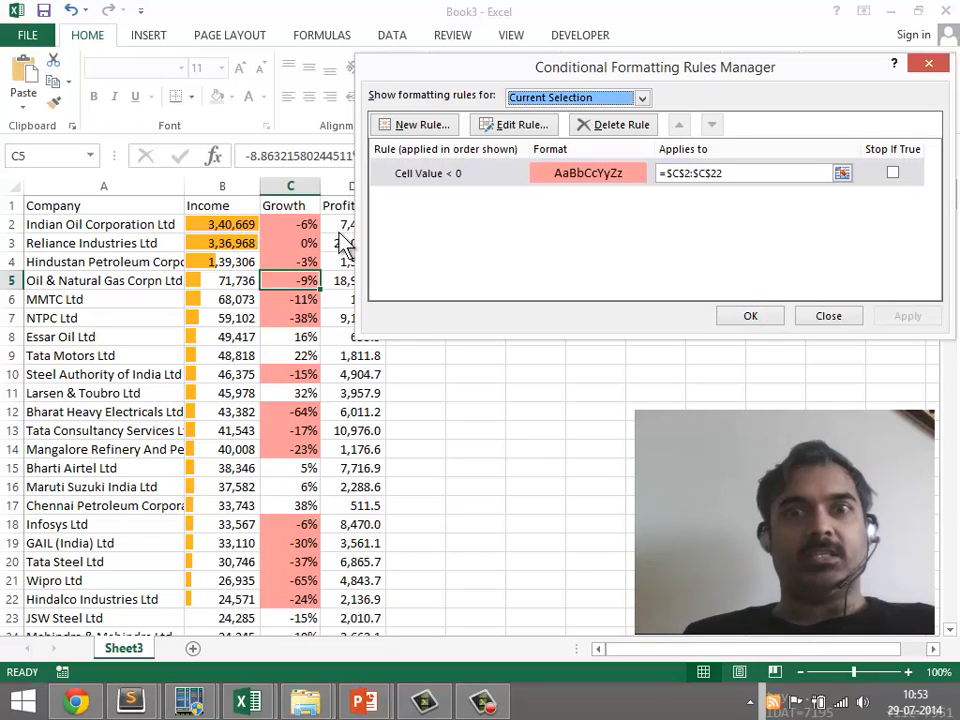
mouse_move(486, 256)
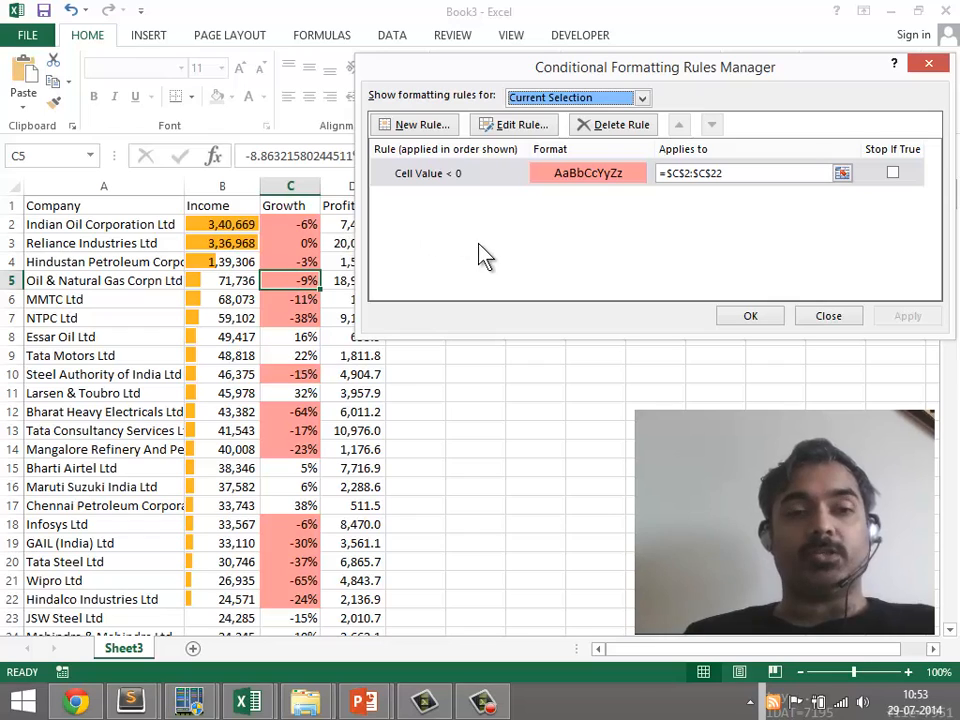
mouse_move(458, 258)
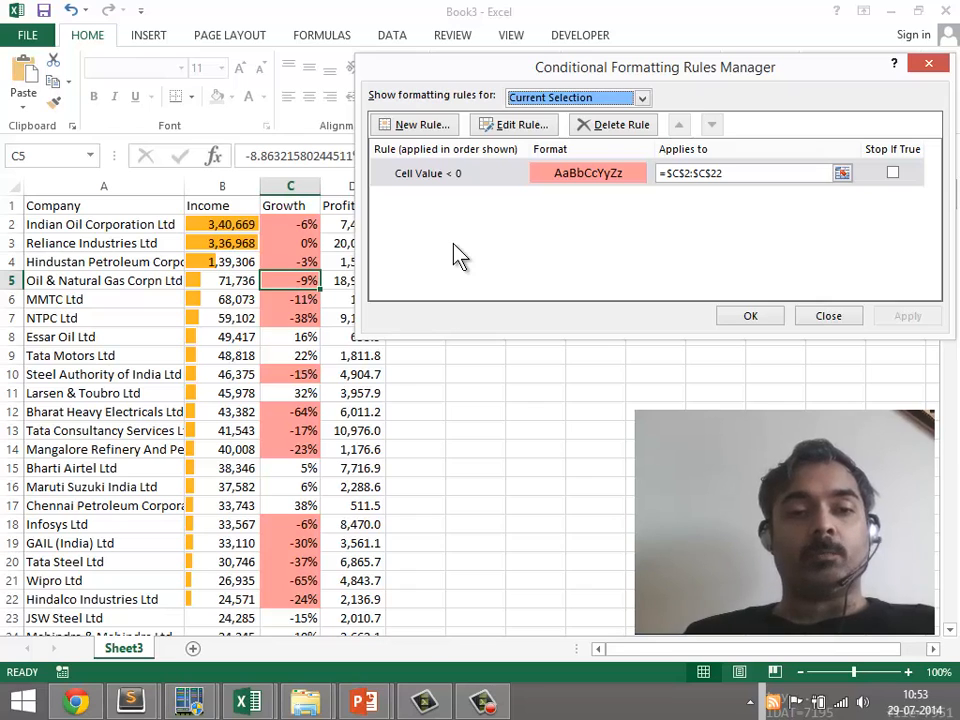
mouse_move(470, 140)
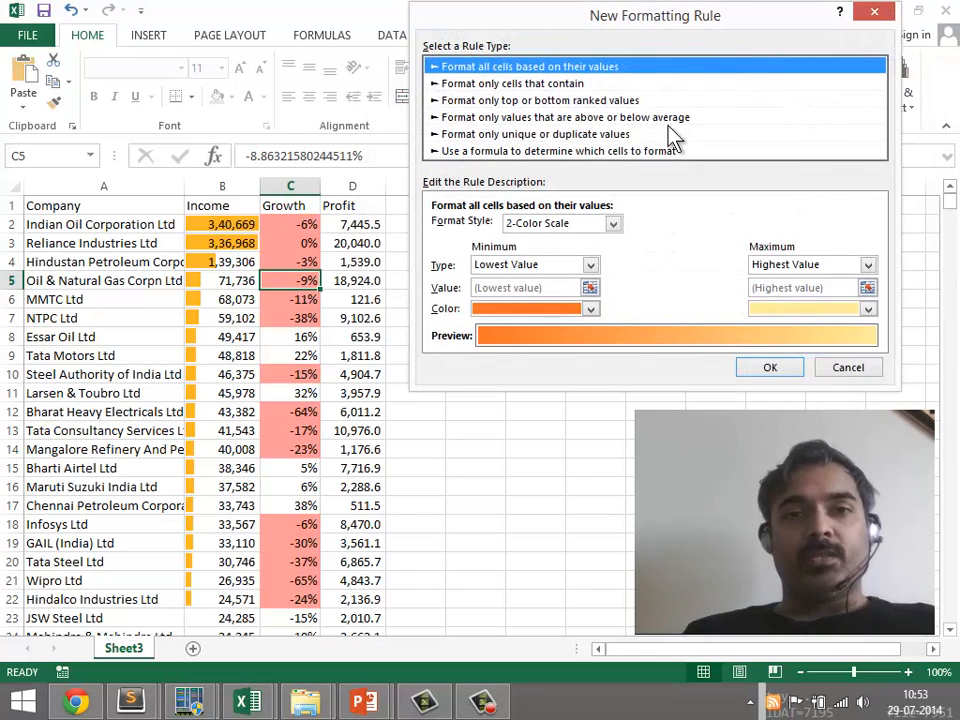
Create a Cell Value greater than 0.3 rule with a green fill and save it
left_click(524, 84)
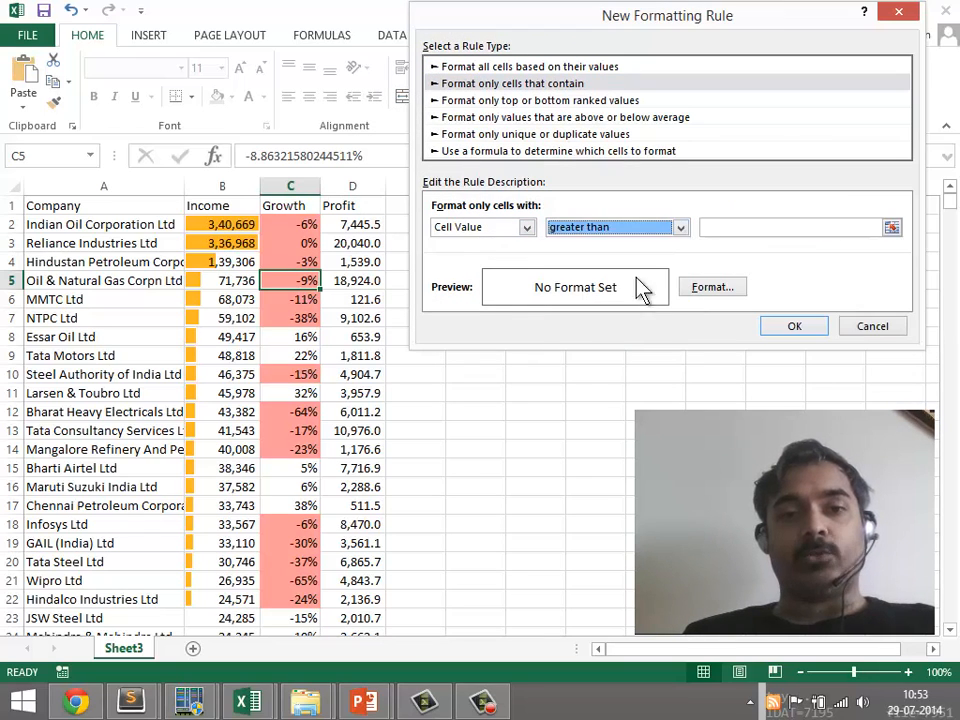
type("0.3")
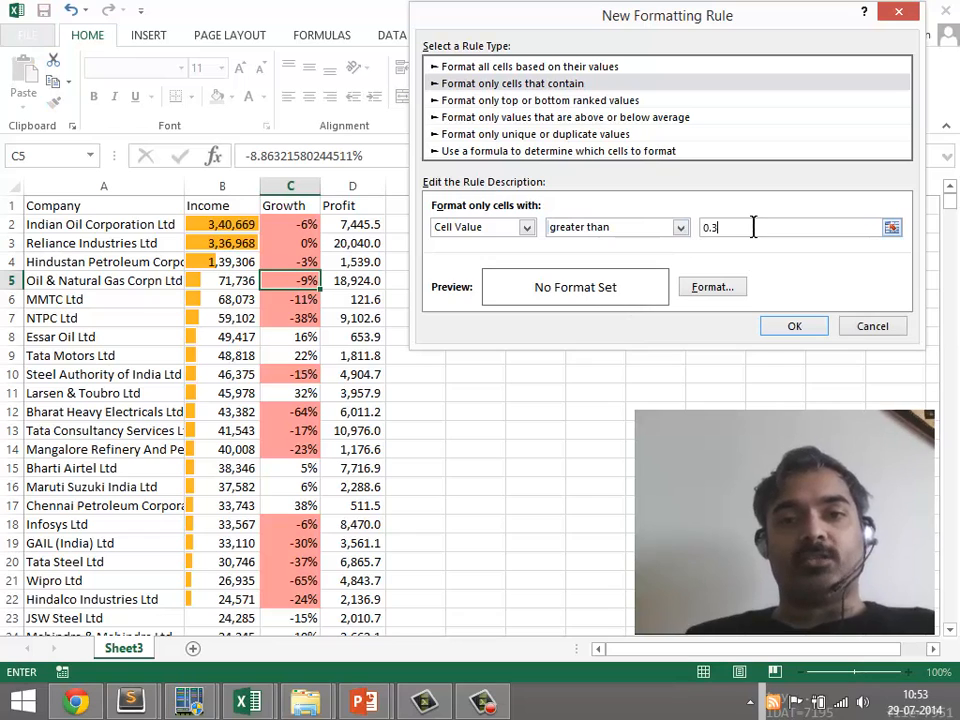
left_click(712, 288)
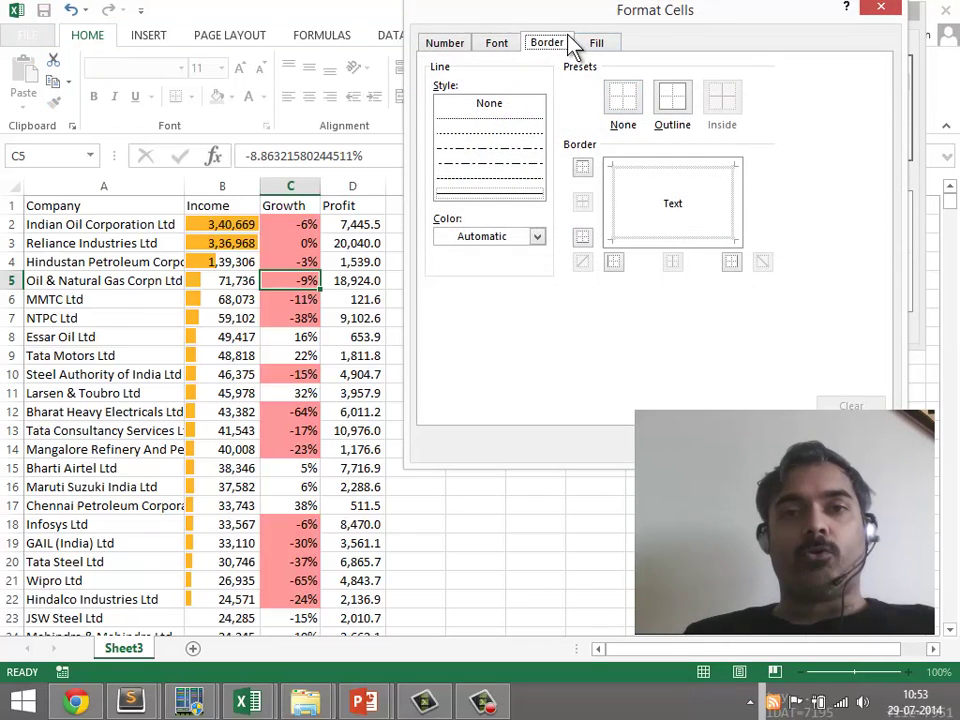
left_click(600, 42)
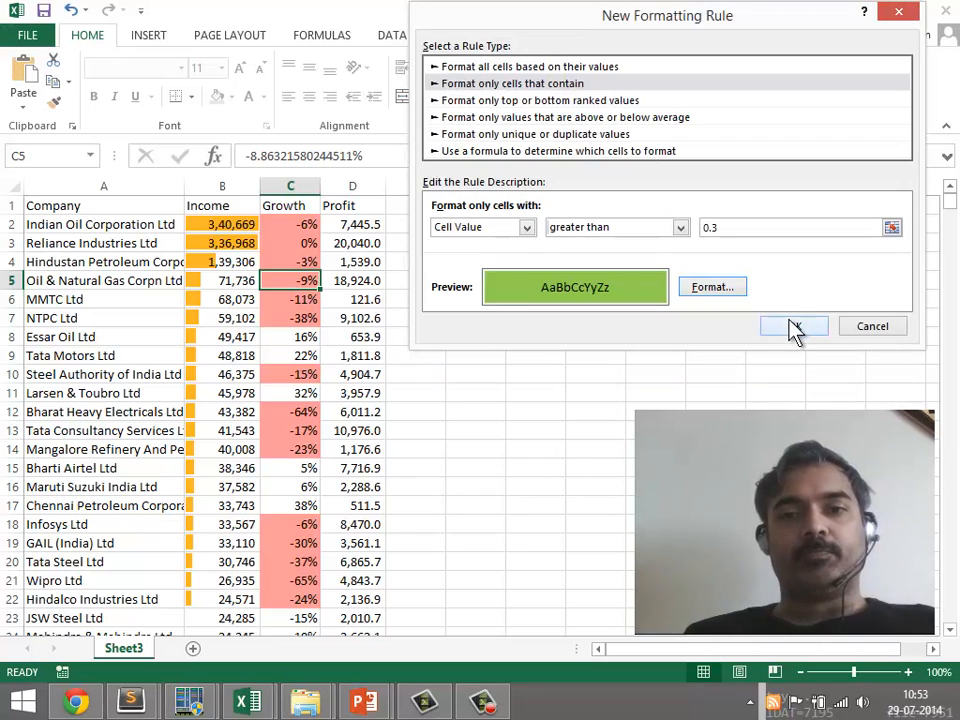
left_click(792, 326)
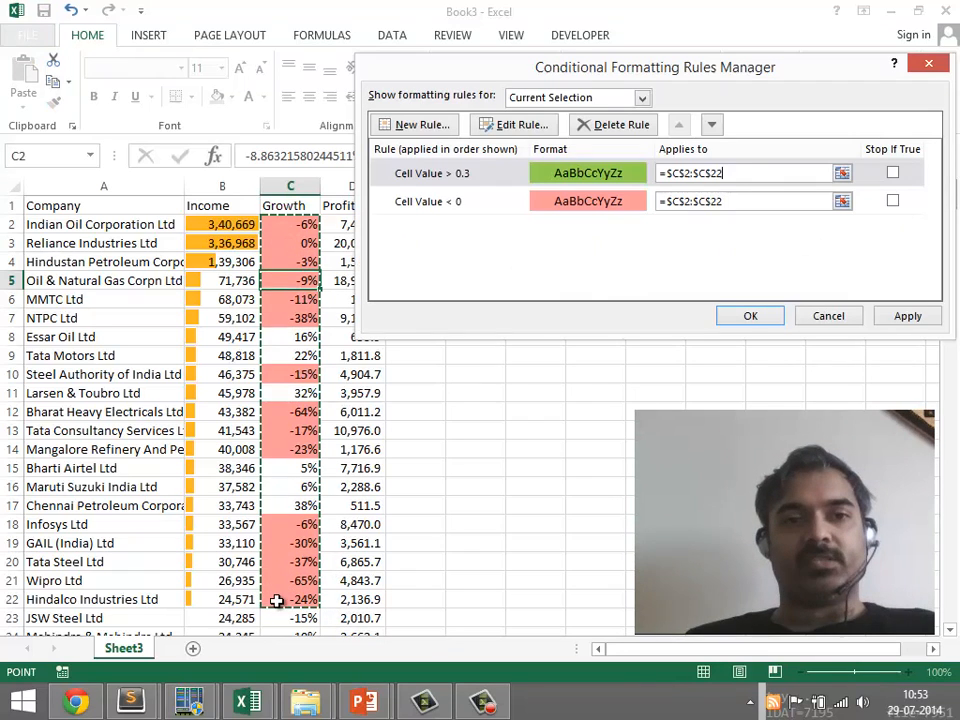
Apply both rules and close the Rules Manager, showing green above 30% and light red negatives
left_click(908, 316)
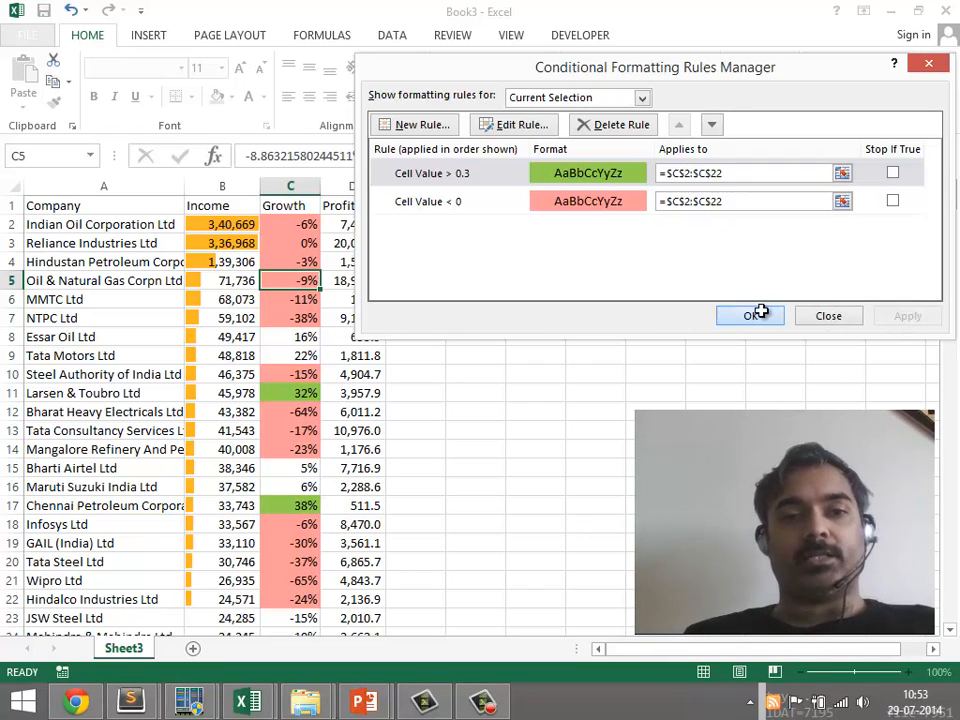
left_click(748, 316)
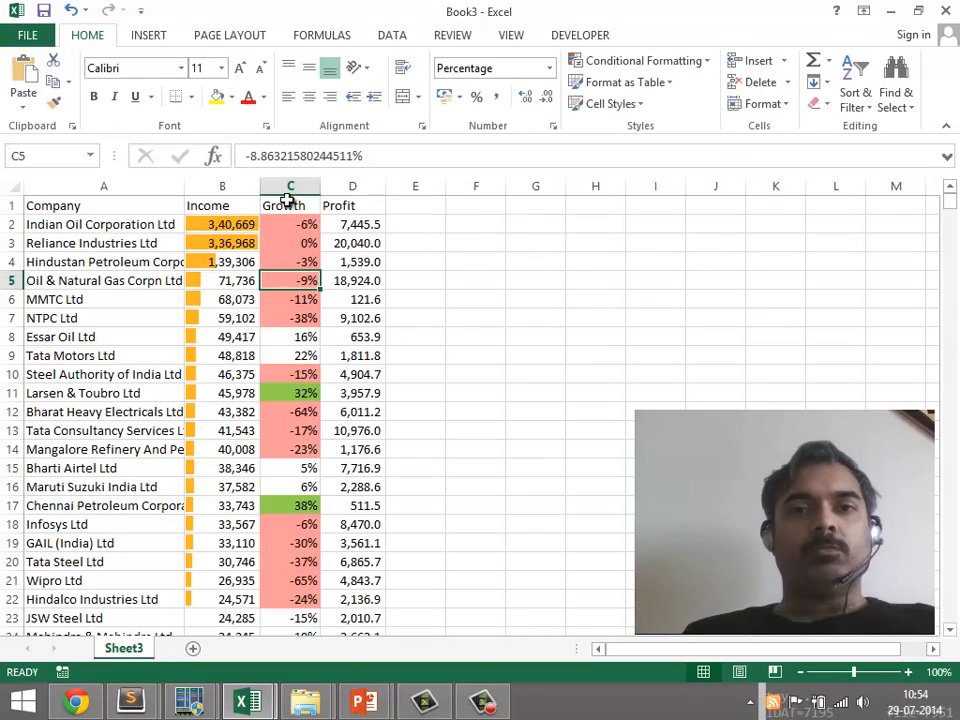
Reopen Manage Rules to review the green > 0.3 and light red < 0 rules
left_click(644, 60)
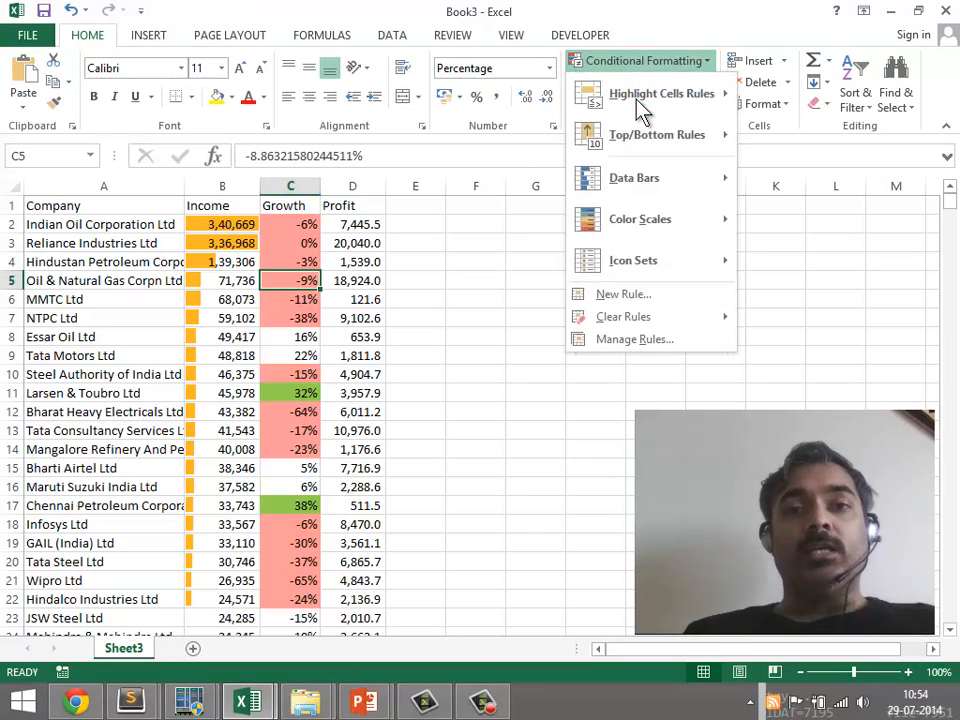
mouse_move(632, 260)
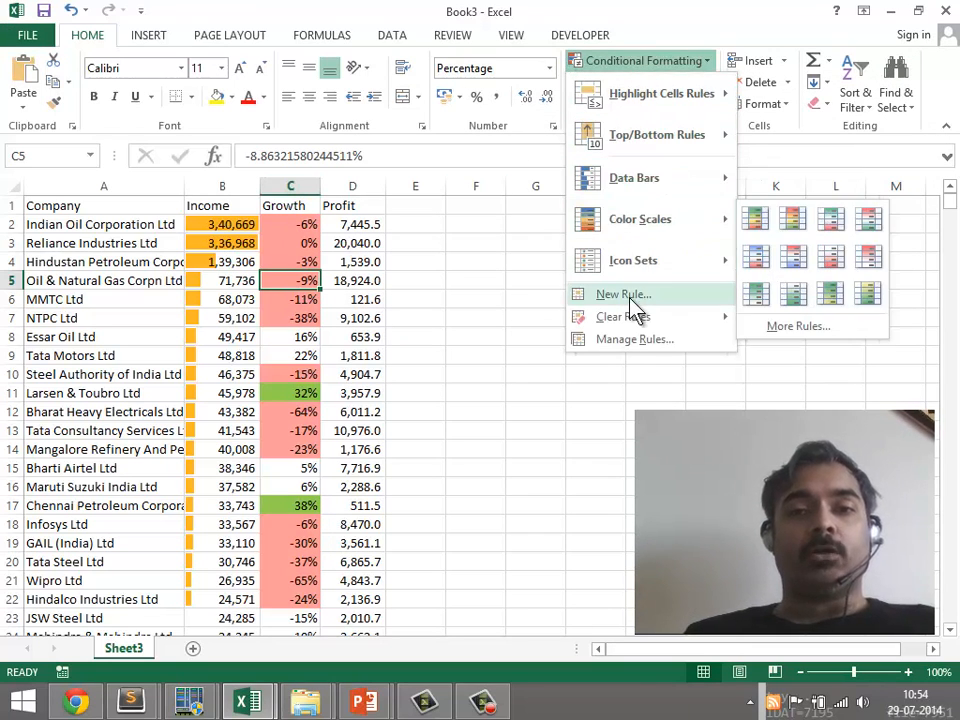
left_click(634, 338)
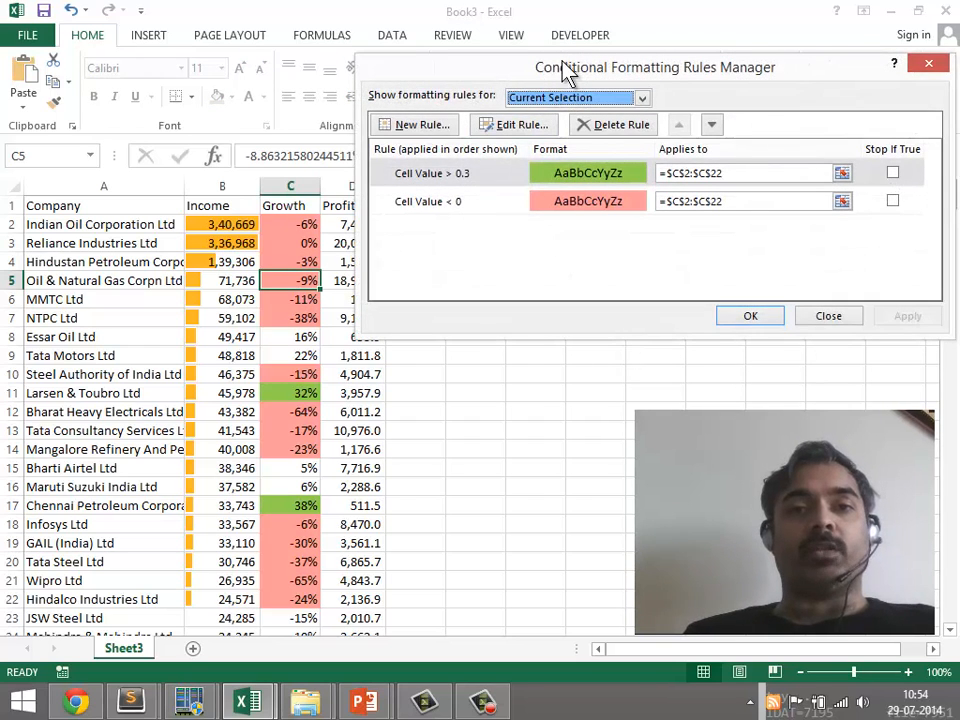